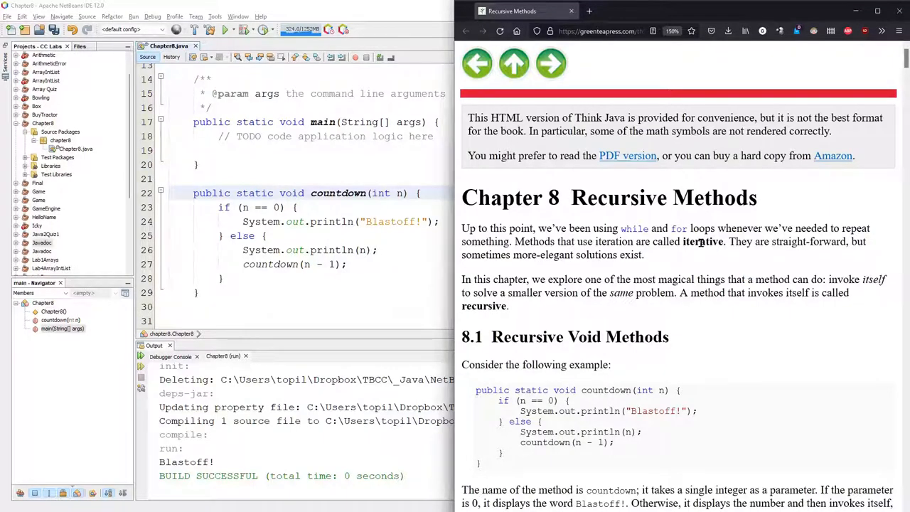
Read the iterative versus recursive discussion in the chapter text.
{"action": "double_click", "coordinate": [702, 241]}
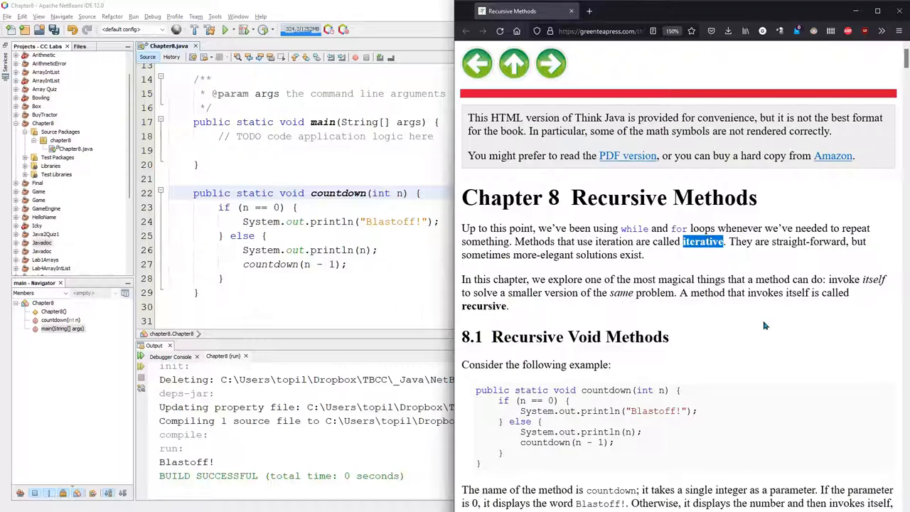
{"action": "scroll", "scroll_direction": "down", "scroll_amount": 3}
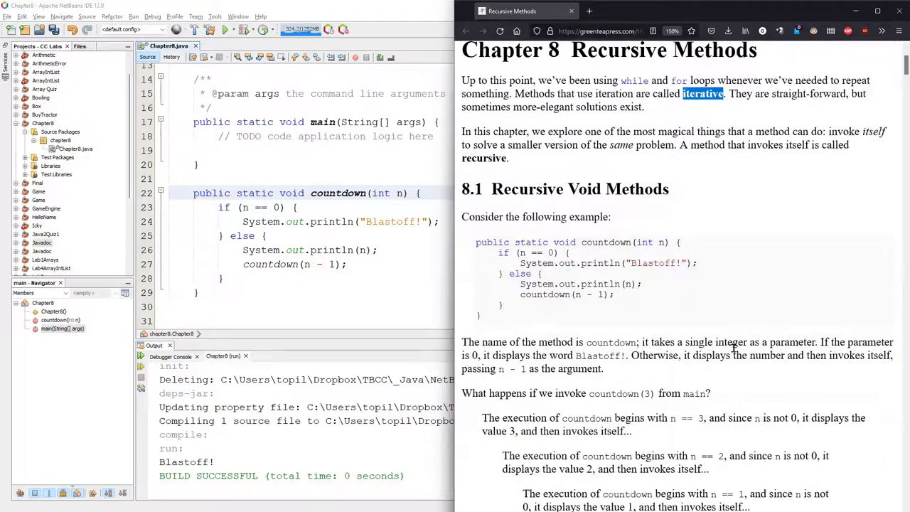
{"action": "mouse_move", "coordinate": [751, 304]}
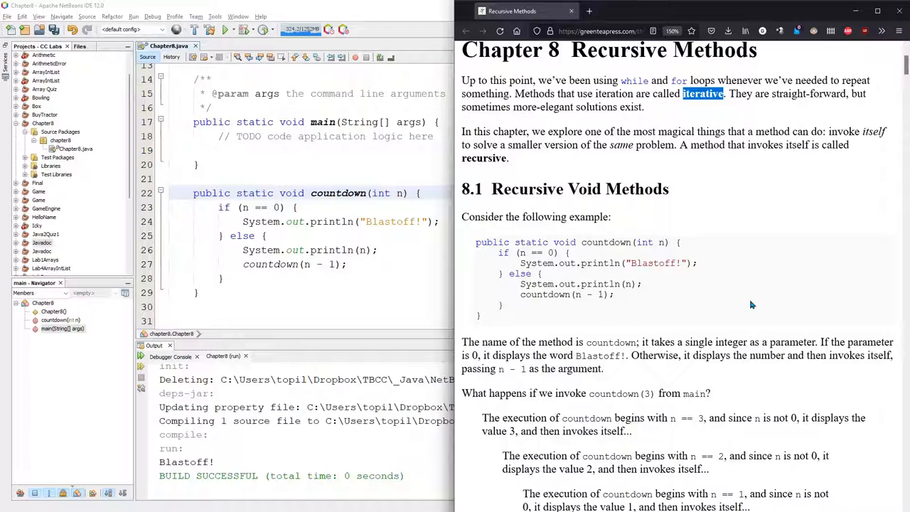
{"action": "mouse_move", "coordinate": [703, 315]}
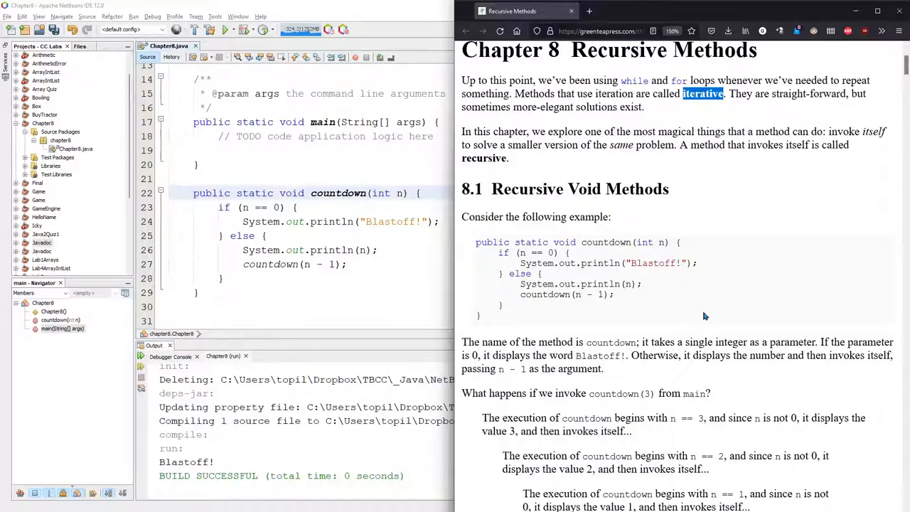
{"action": "mouse_move", "coordinate": [557, 165]}
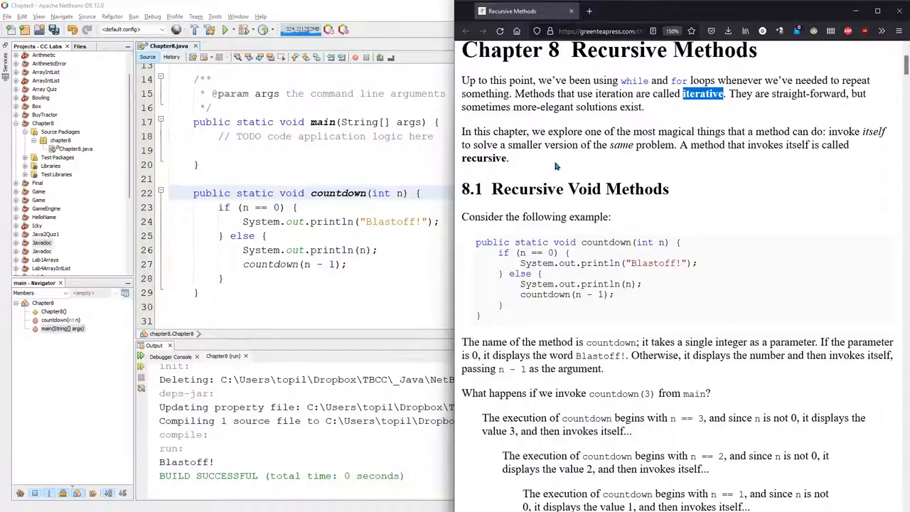
{"action": "mouse_move", "coordinate": [668, 324]}
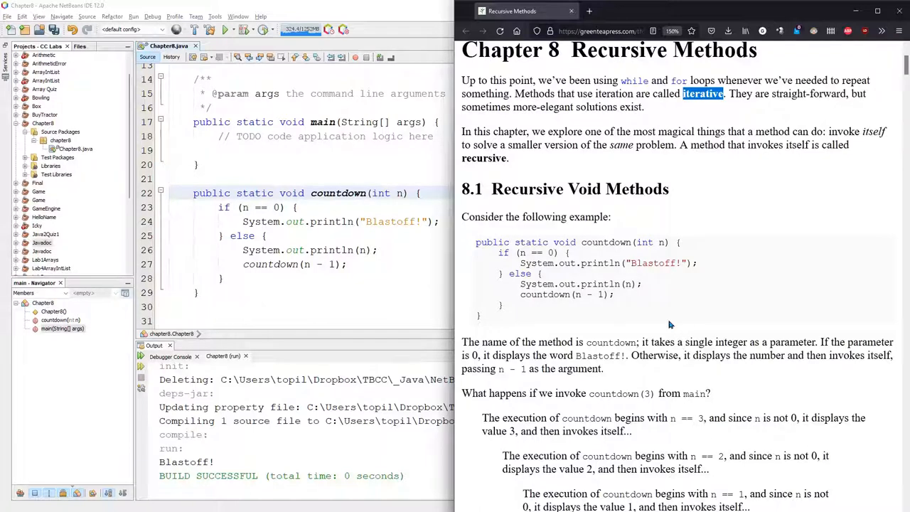
{"action": "mouse_move", "coordinate": [723, 358]}
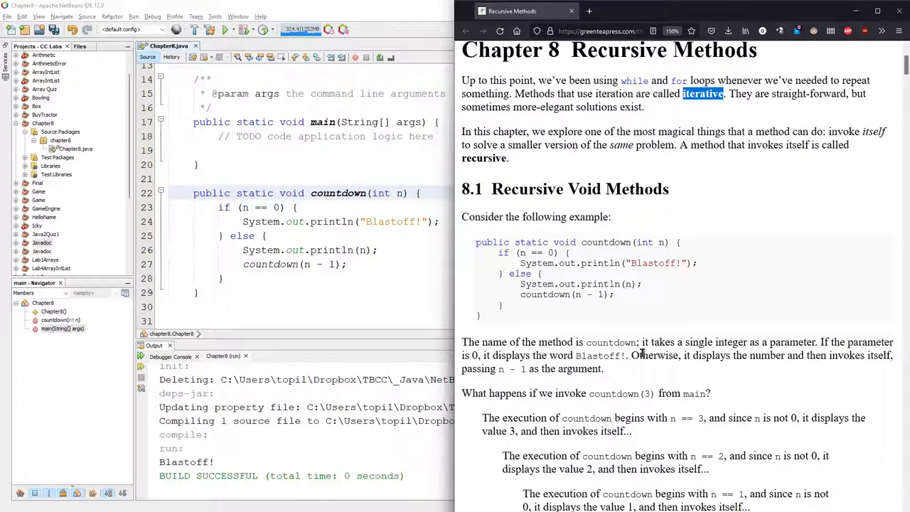
{"action": "mouse_move", "coordinate": [590, 262]}
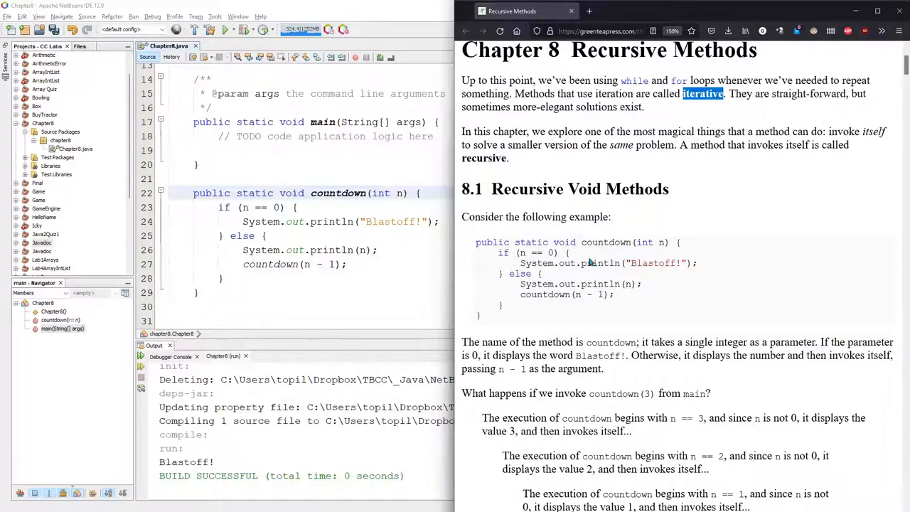
{"action": "mouse_move", "coordinate": [631, 302]}
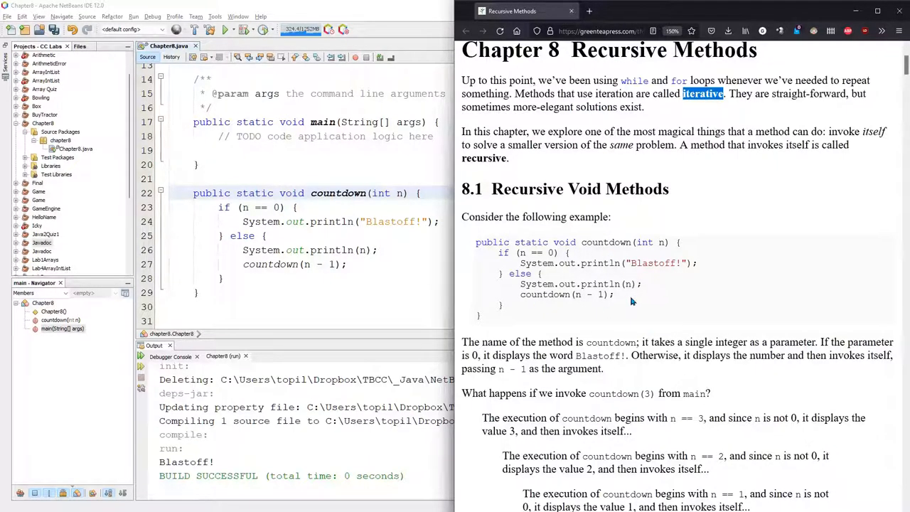
{"action": "mouse_move", "coordinate": [647, 330]}
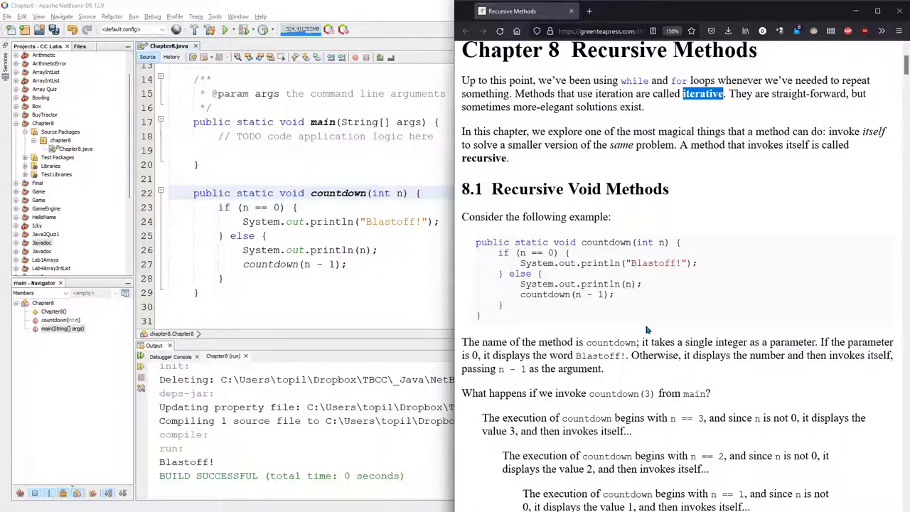
{"action": "mouse_move", "coordinate": [480, 234]}
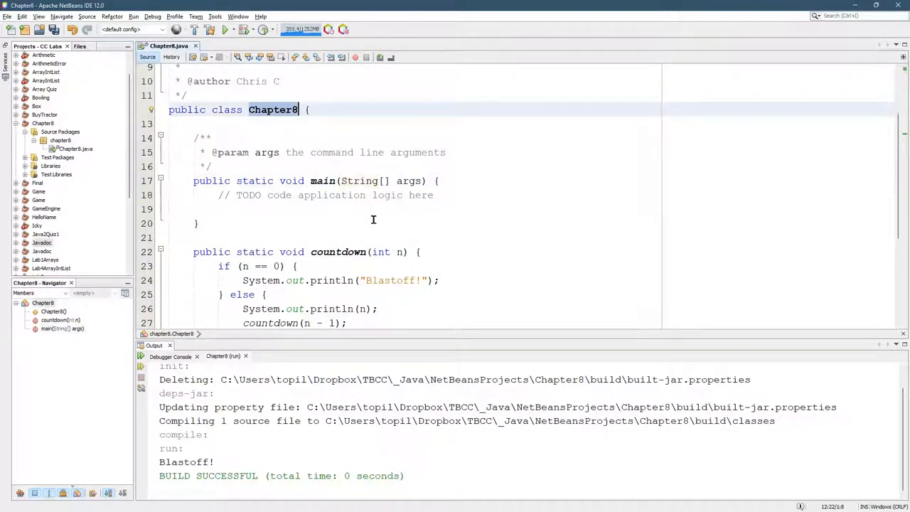
{"action": "scroll", "scroll_direction": "down", "scroll_amount": 3}
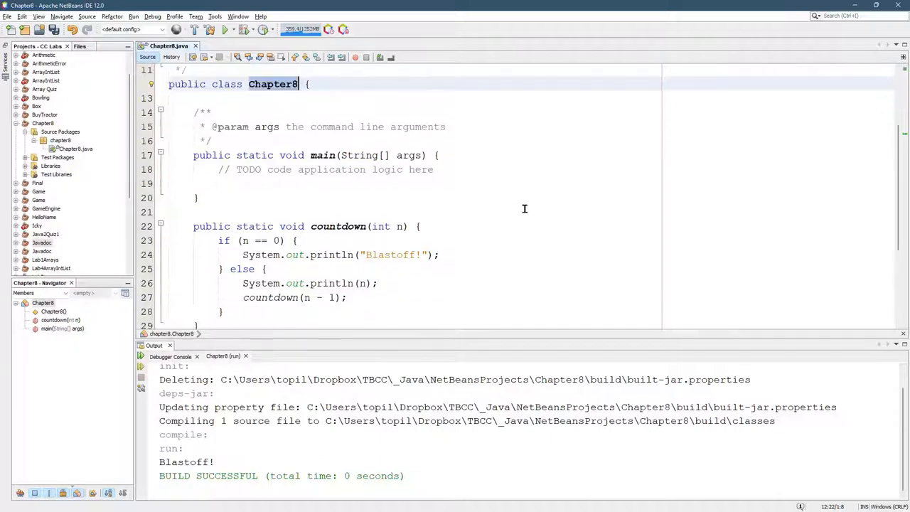
{"action": "scroll", "scroll_direction": "down", "scroll_amount": 3}
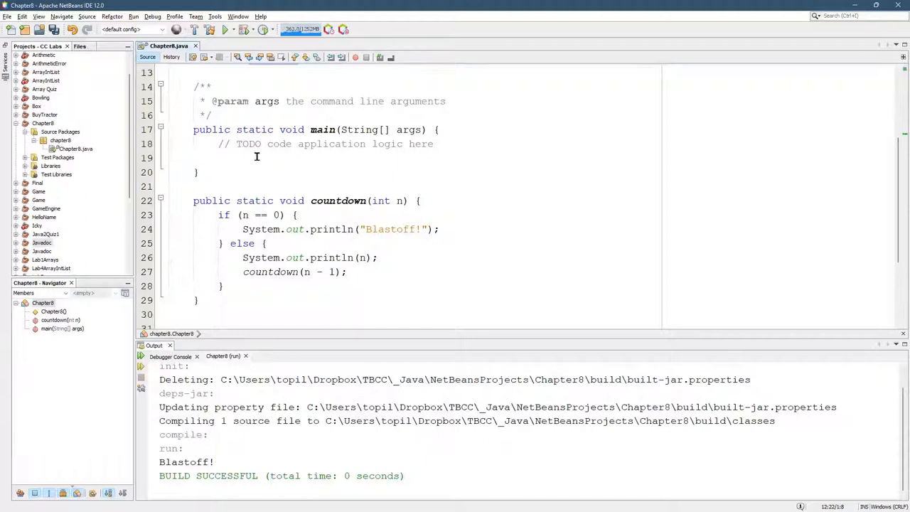
Add a countdown(0); call on the empty line inside main.
{"action": "left_click", "coordinate": [242, 156]}
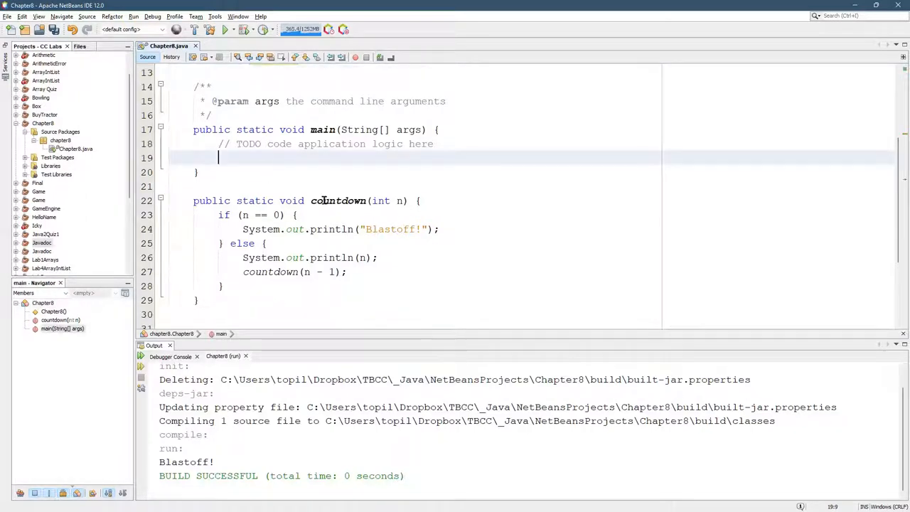
{"action": "left_click", "coordinate": [225, 29]}
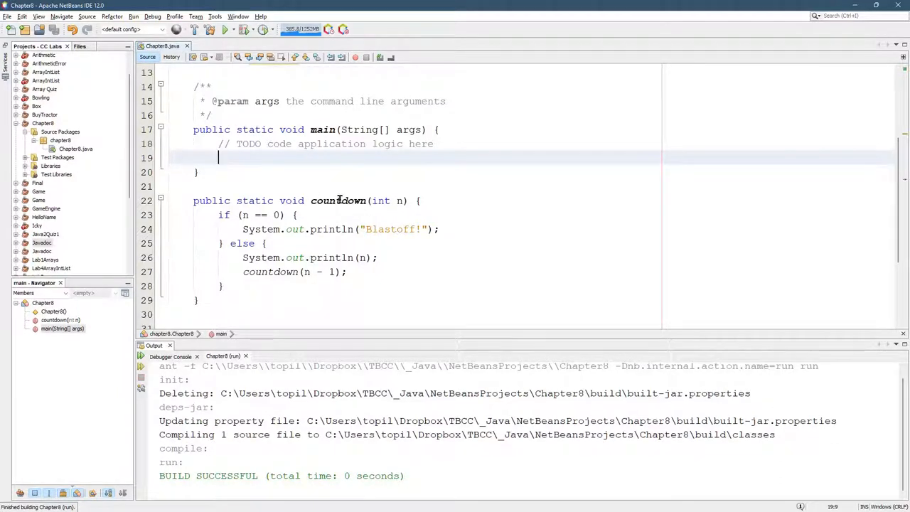
{"action": "type", "text": "countdown(0"}
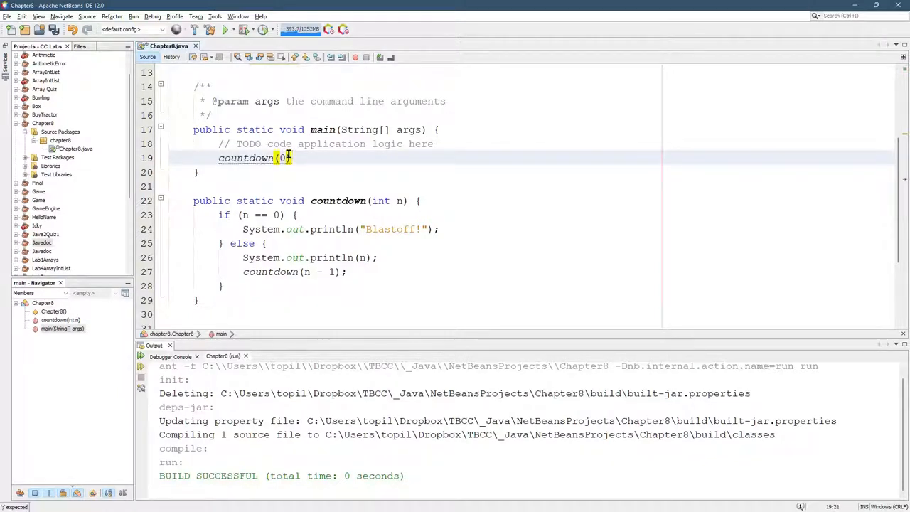
{"action": "type", "text": ");"}
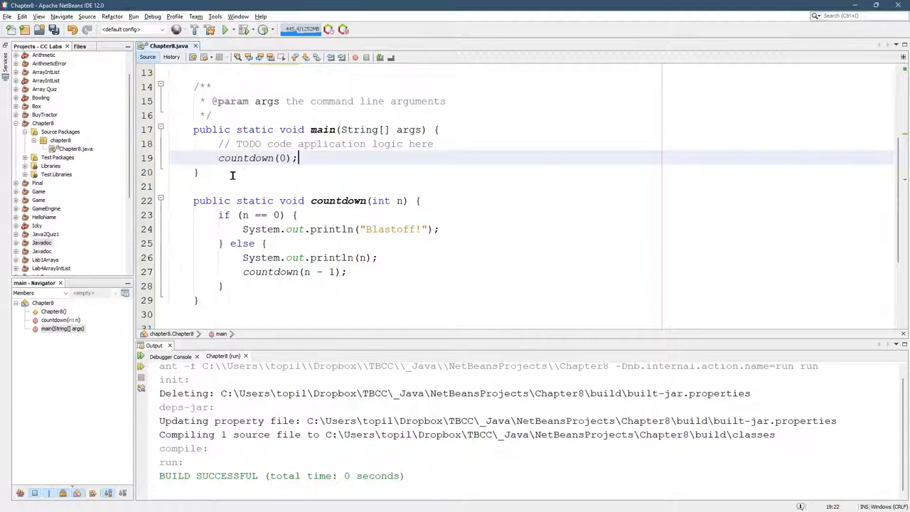
{"action": "mouse_move", "coordinate": [261, 160]}
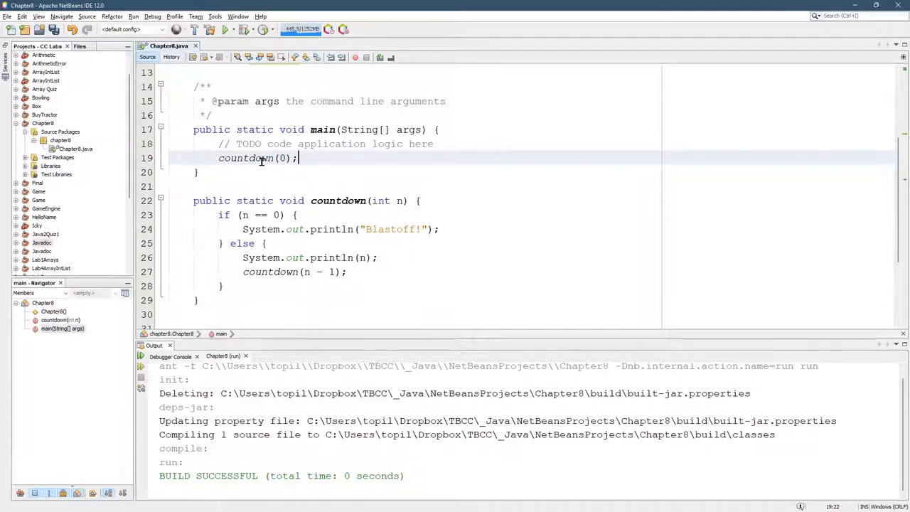
{"action": "double_click", "coordinate": [398, 201]}
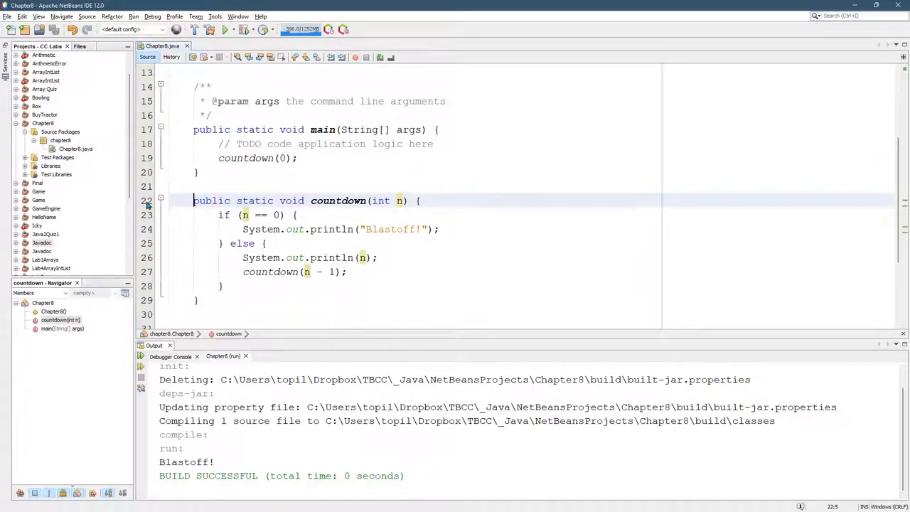
Set a breakpoint on the countdown method declaration and launch Debug Project.
{"action": "left_click", "coordinate": [219, 200]}
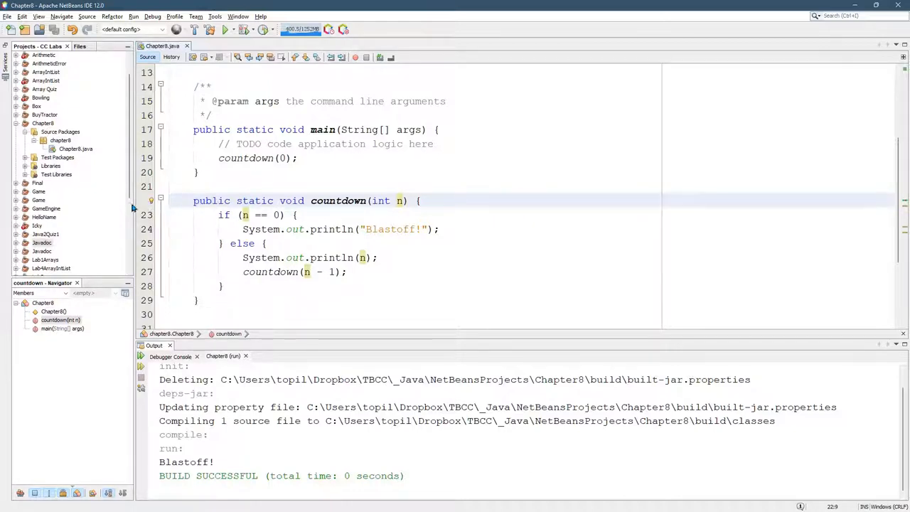
{"action": "mouse_move", "coordinate": [150, 199]}
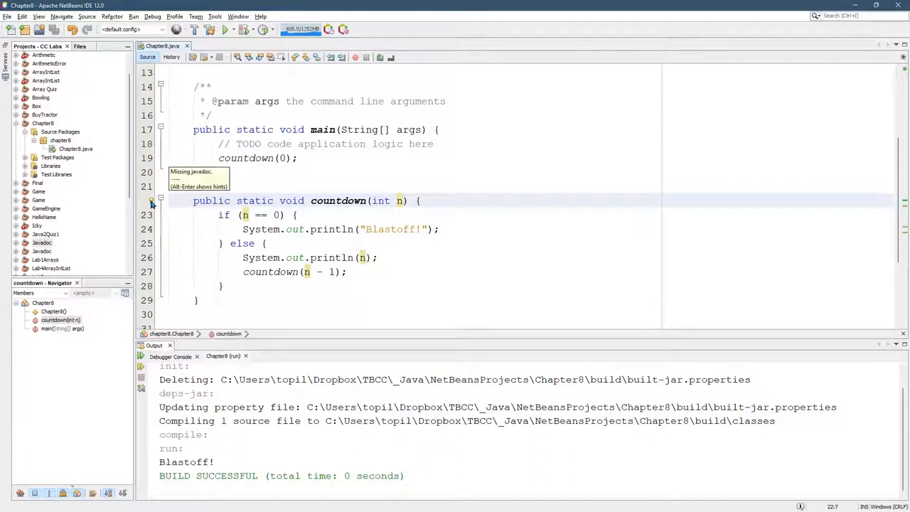
{"action": "left_click", "coordinate": [151, 200]}
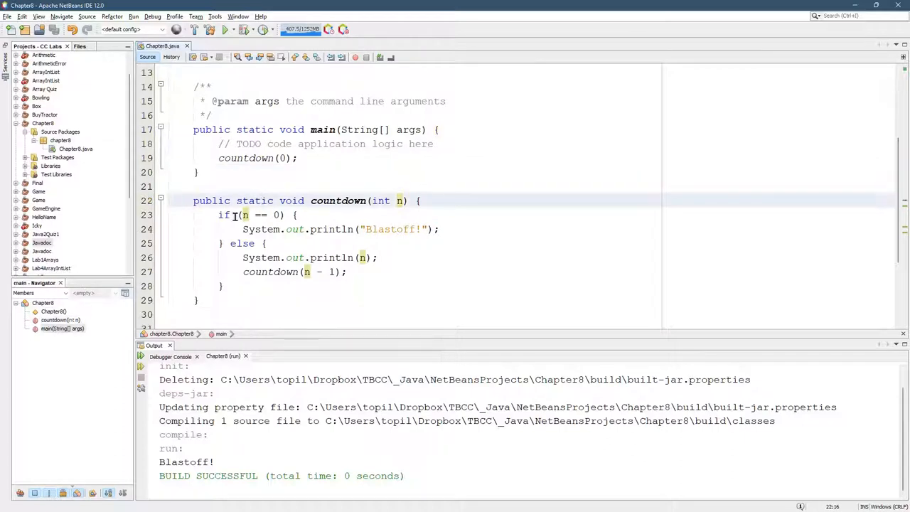
{"action": "left_click", "coordinate": [263, 200]}
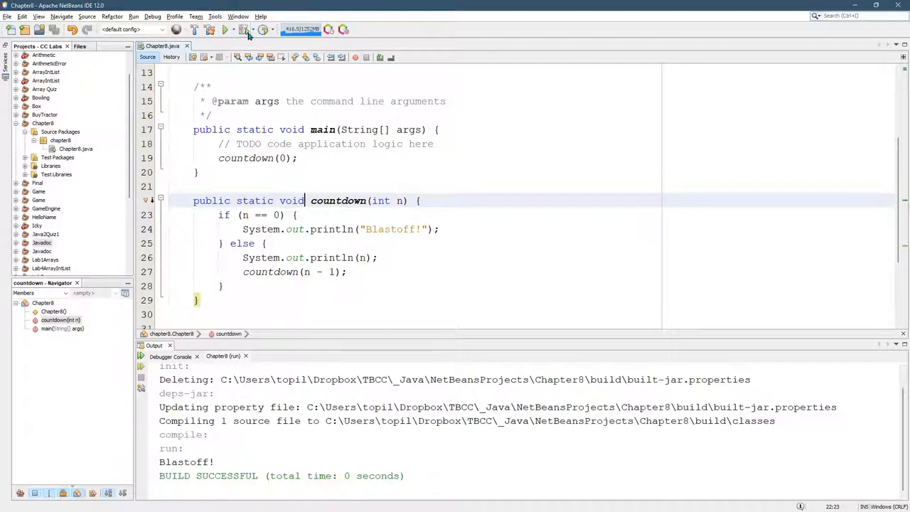
{"action": "mouse_move", "coordinate": [224, 29]}
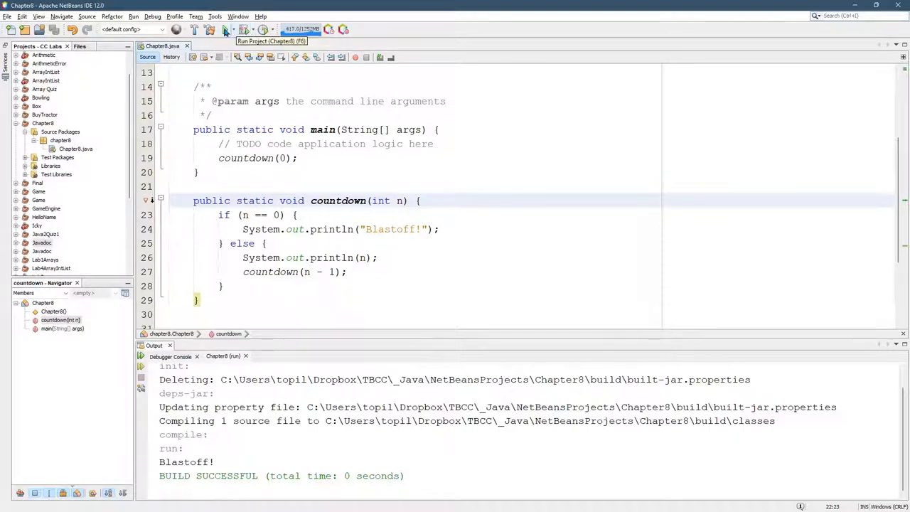
{"action": "mouse_move", "coordinate": [244, 29]}
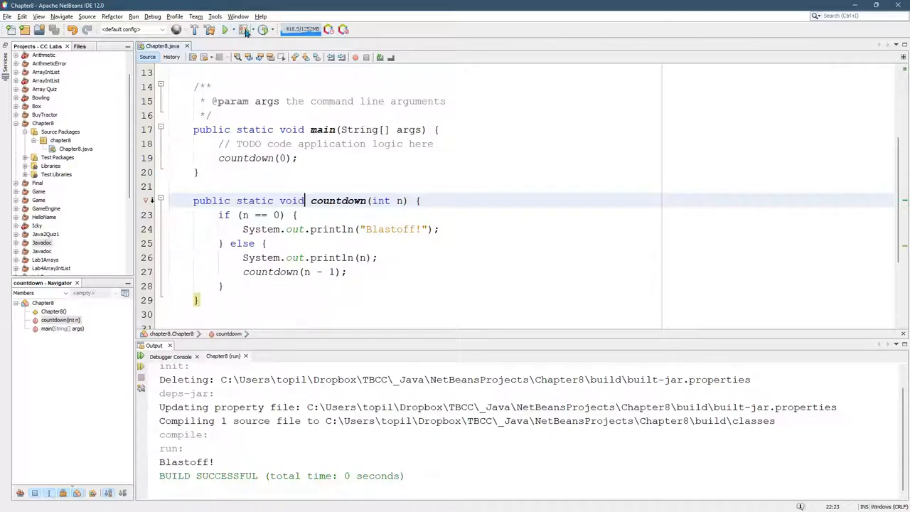
{"action": "left_click", "coordinate": [243, 29]}
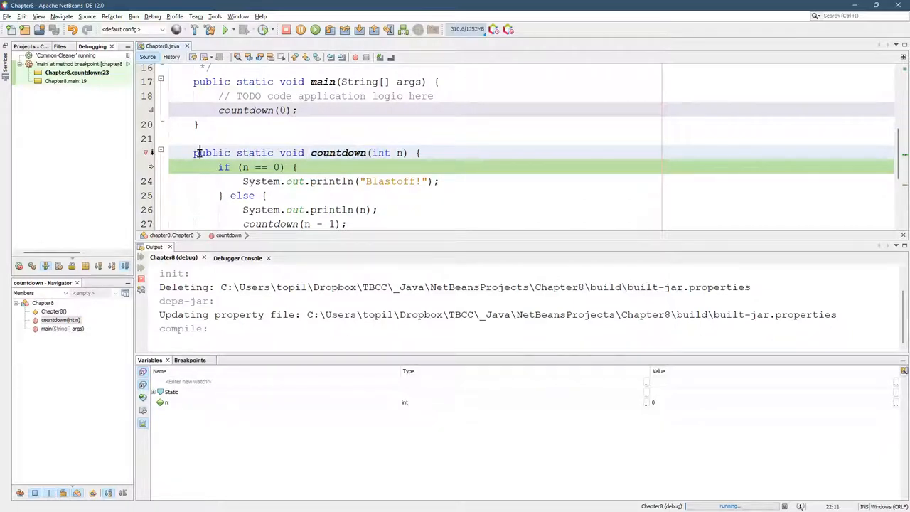
Step over through countdown(0) until Blastoff! prints and the debug run finishes.
{"action": "left_click", "coordinate": [421, 152]}
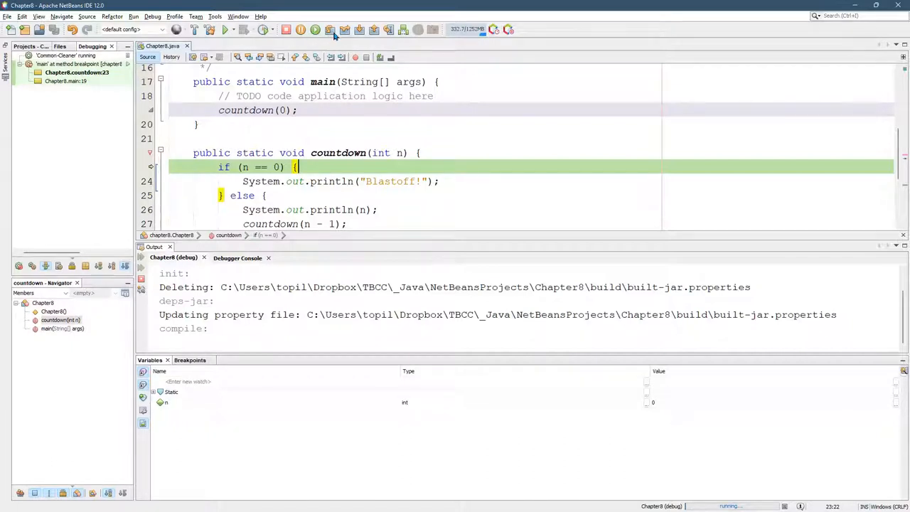
{"action": "mouse_move", "coordinate": [330, 28]}
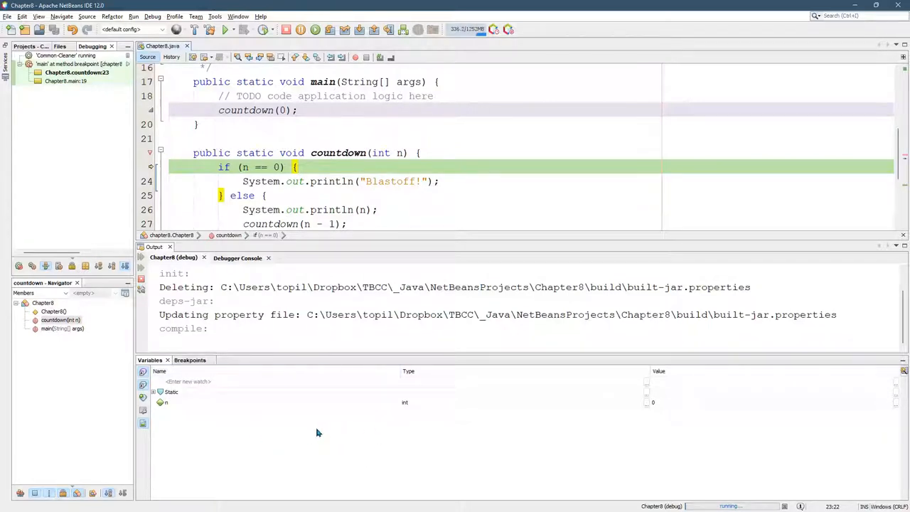
{"action": "mouse_move", "coordinate": [315, 412]}
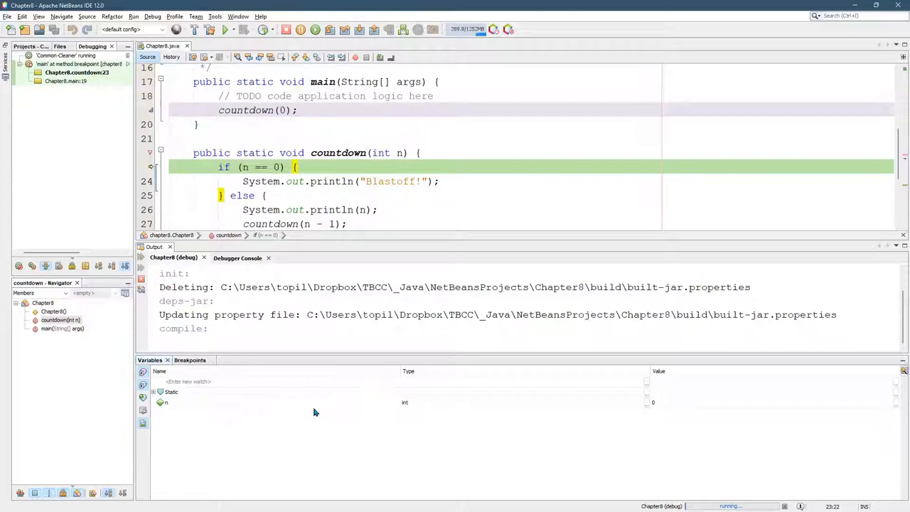
{"action": "mouse_move", "coordinate": [208, 407]}
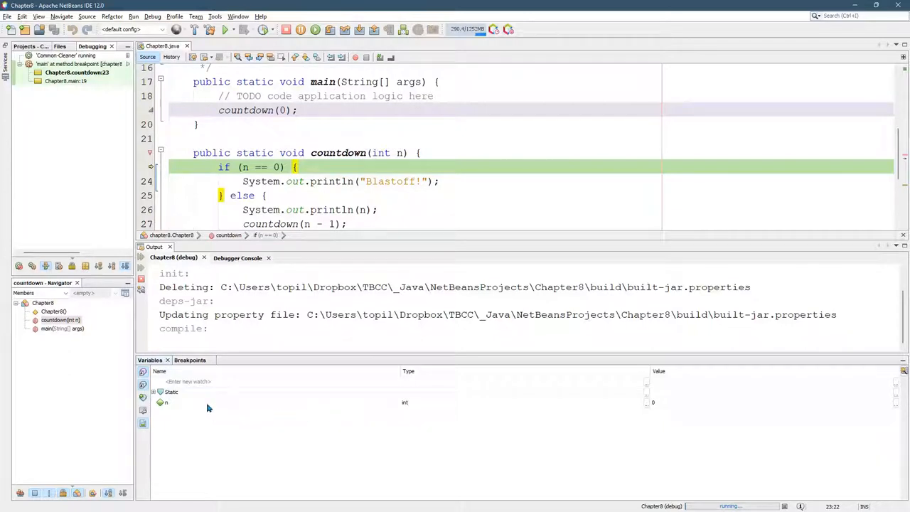
{"action": "mouse_move", "coordinate": [207, 406]}
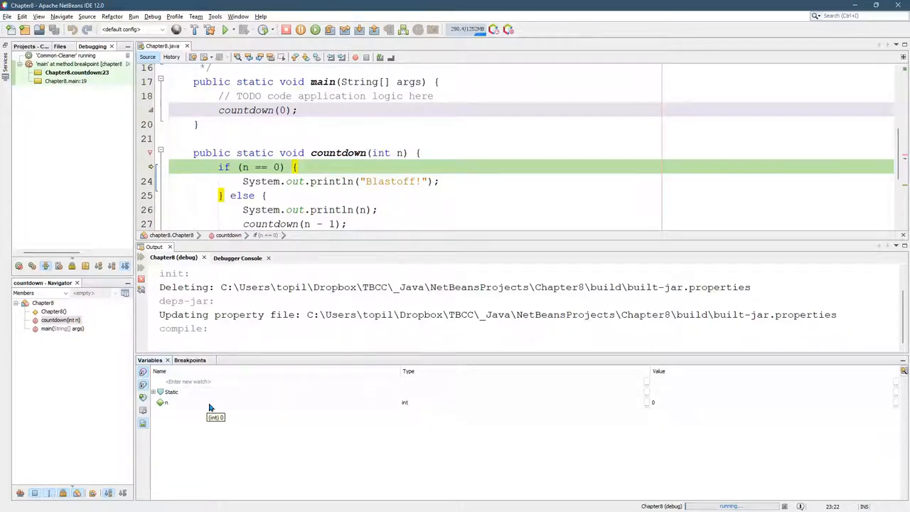
{"action": "mouse_move", "coordinate": [349, 438]}
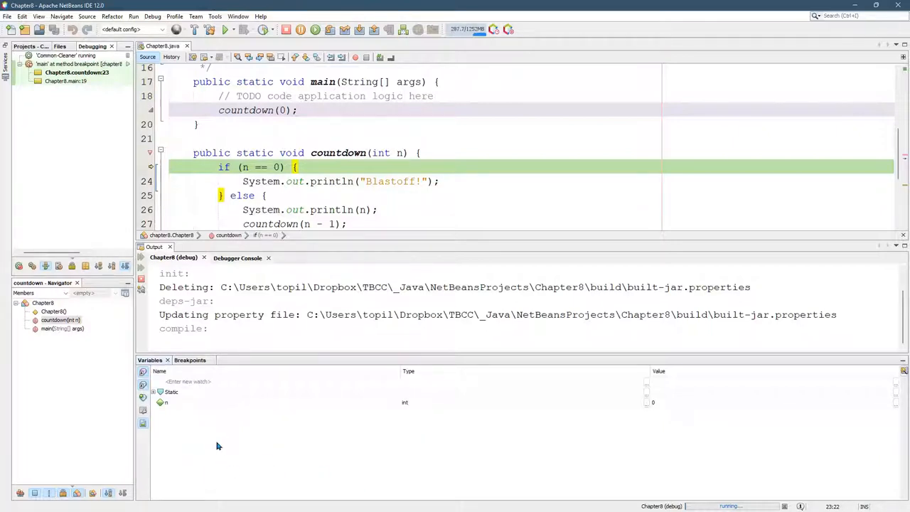
{"action": "left_click", "coordinate": [165, 403]}
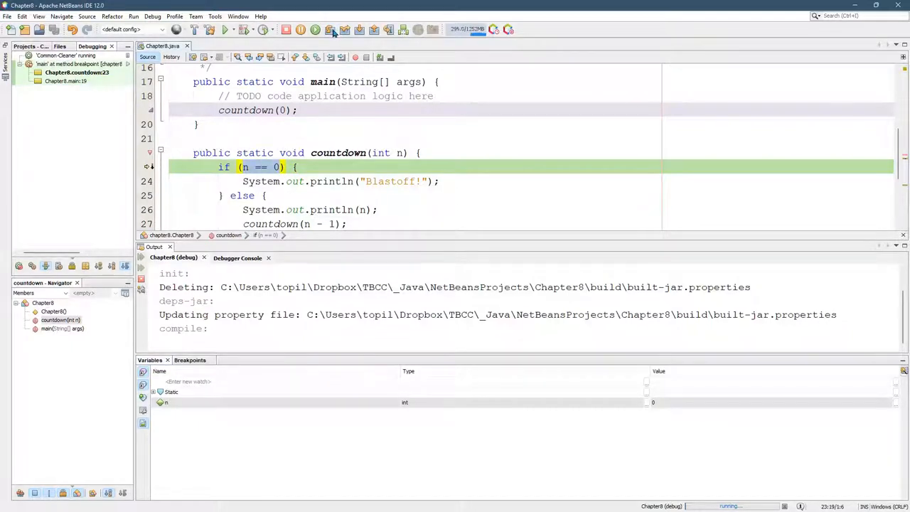
{"action": "mouse_move", "coordinate": [330, 28]}
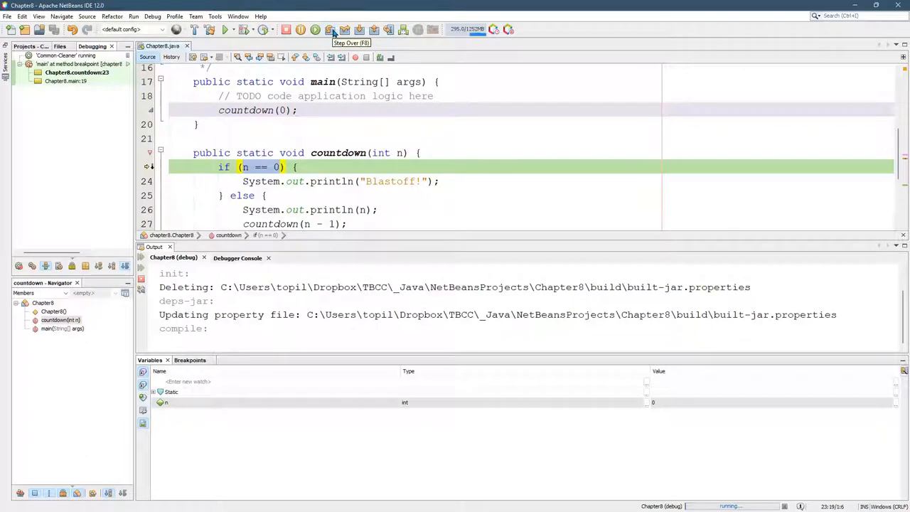
{"action": "left_click", "coordinate": [330, 28]}
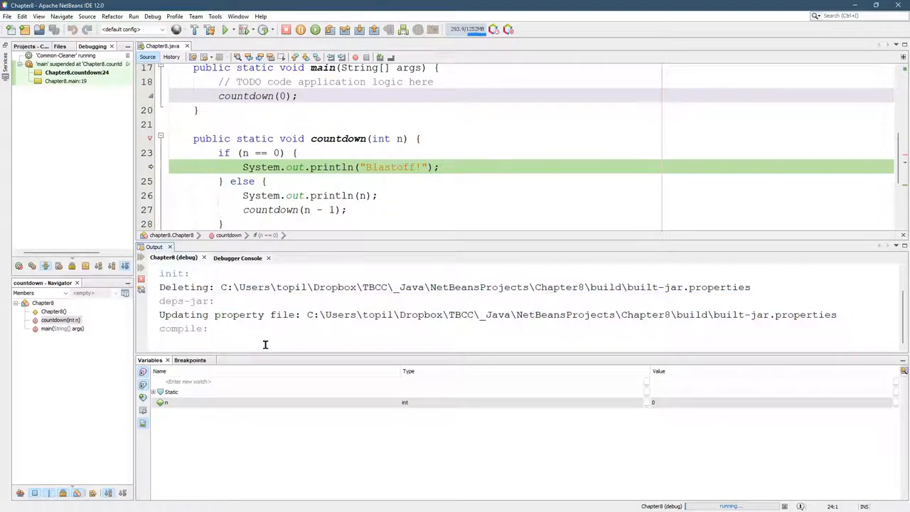
{"action": "mouse_move", "coordinate": [330, 28]}
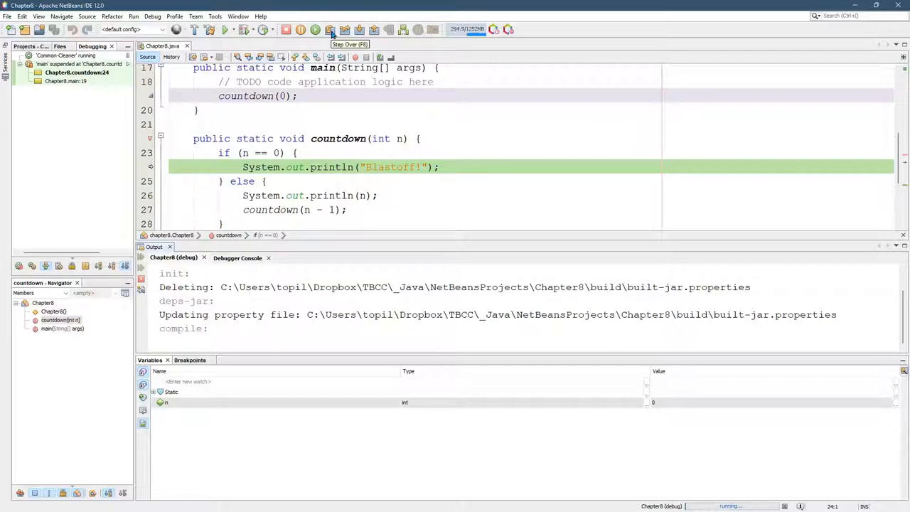
{"action": "left_click", "coordinate": [330, 28]}
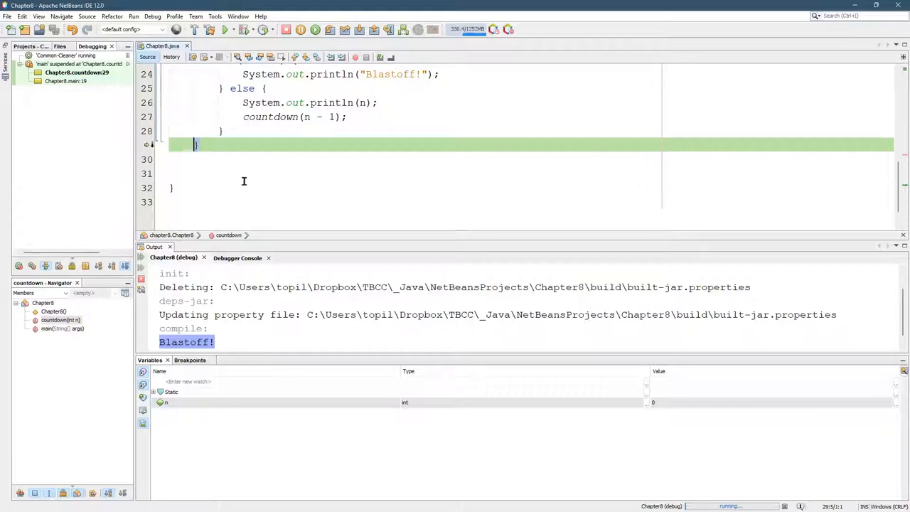
{"action": "scroll", "scroll_direction": "up", "scroll_amount": 3}
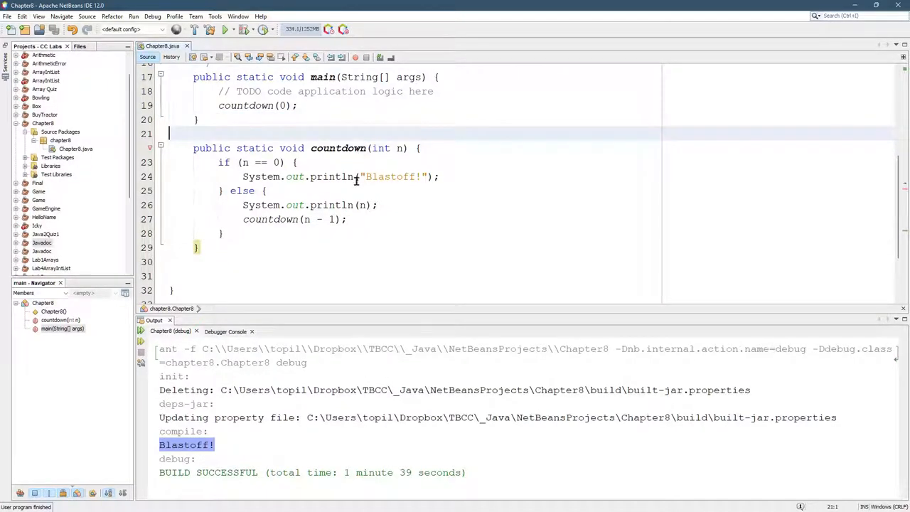
Change main's call to countdown(1) and start a new debug session.
{"action": "left_click", "coordinate": [309, 105]}
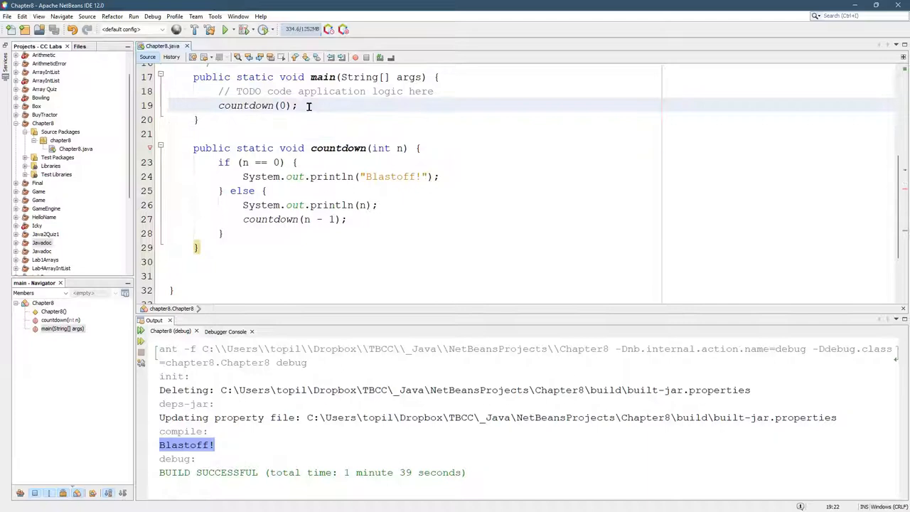
{"action": "type", "text": "1"}
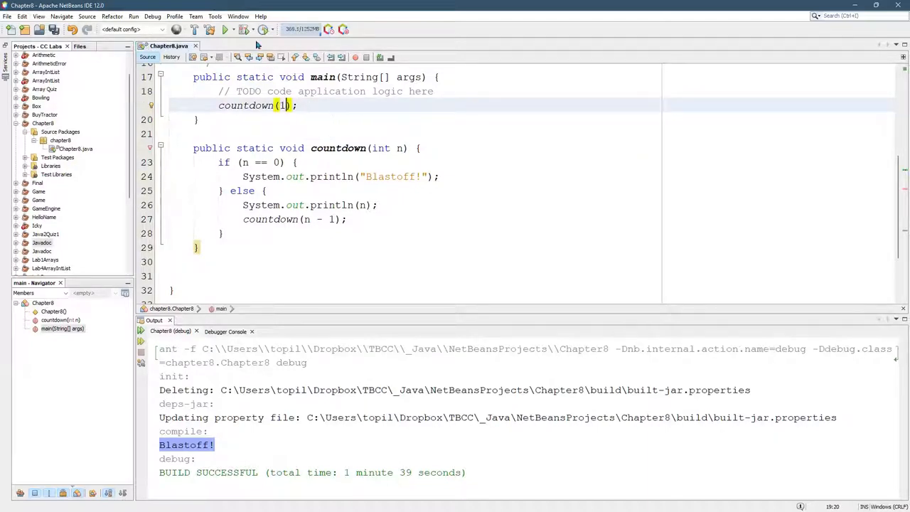
{"action": "mouse_move", "coordinate": [243, 29]}
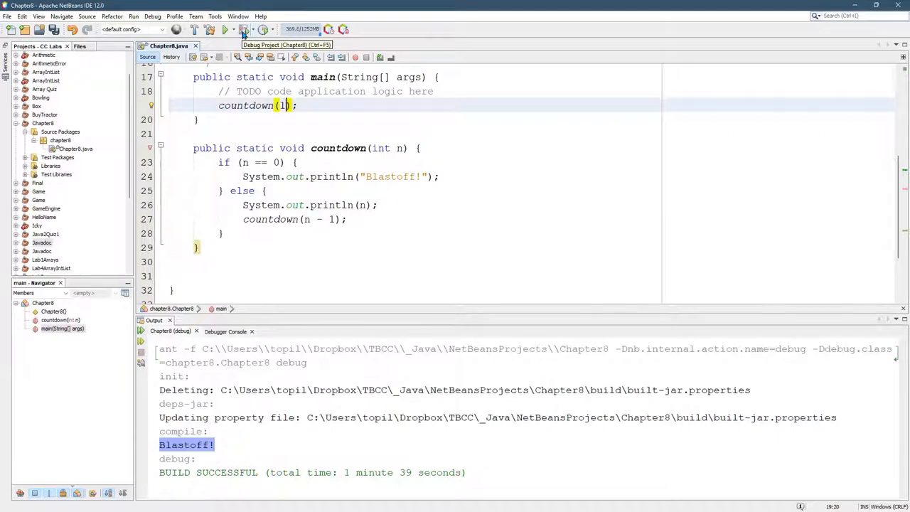
{"action": "left_click", "coordinate": [244, 28]}
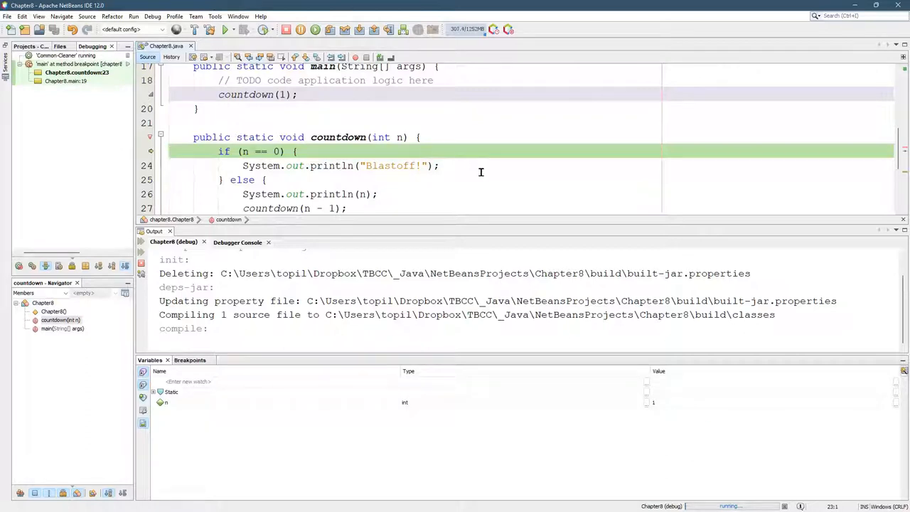
Step past printing 1, into the recursive call printing Blastoff!, then continue to completion.
{"action": "left_click", "coordinate": [243, 150]}
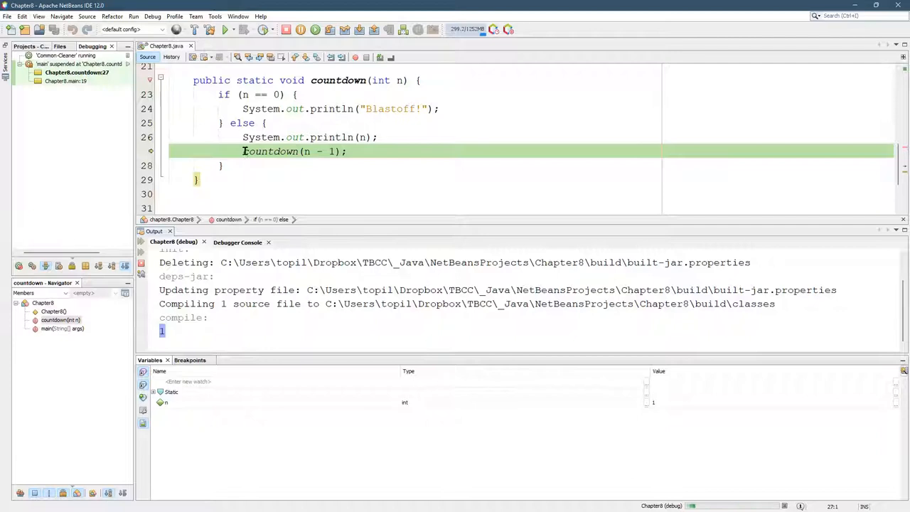
{"action": "left_click", "coordinate": [344, 151]}
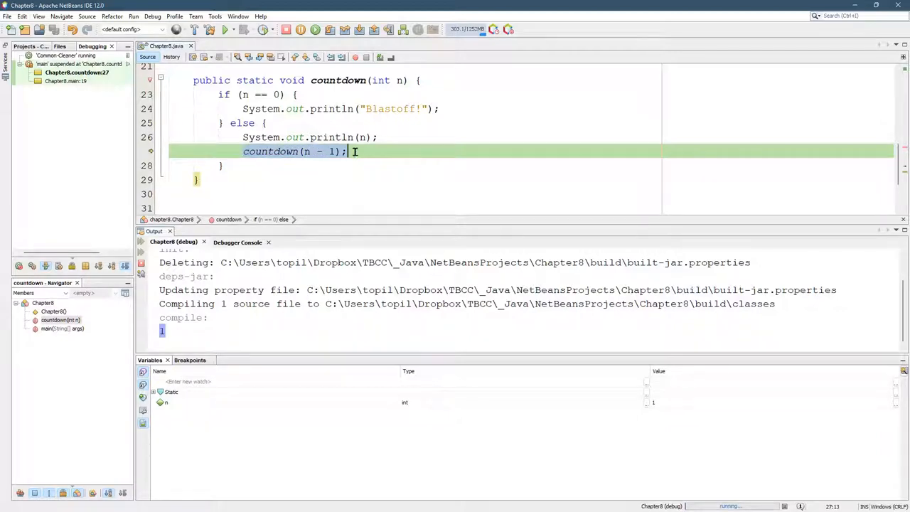
{"action": "left_click", "coordinate": [275, 151]}
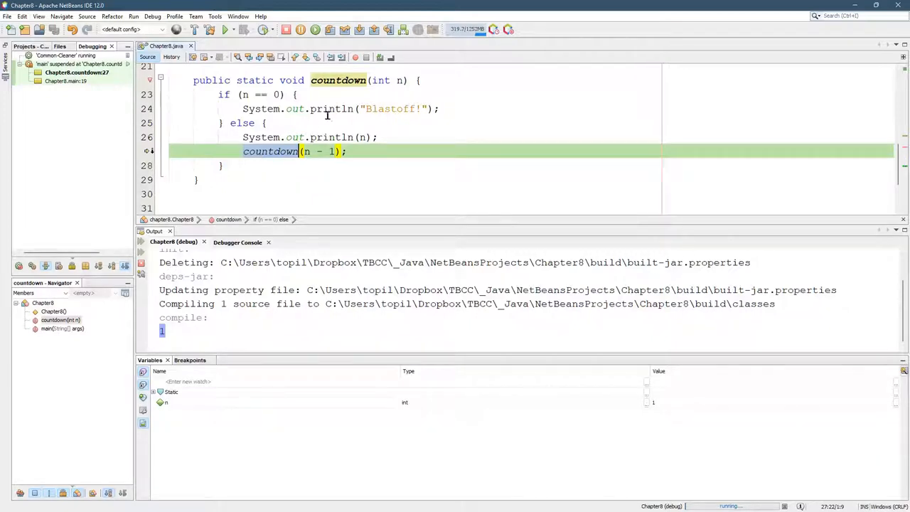
{"action": "mouse_move", "coordinate": [270, 150]}
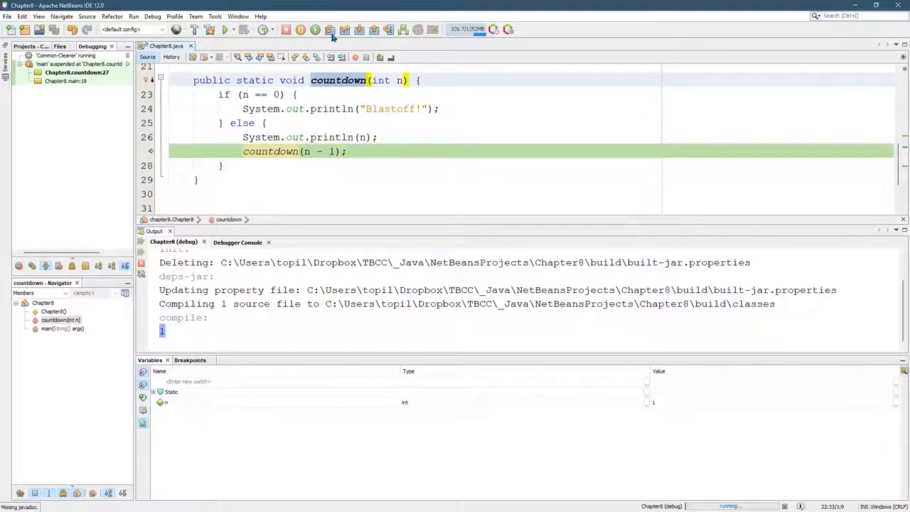
{"action": "left_click", "coordinate": [329, 29]}
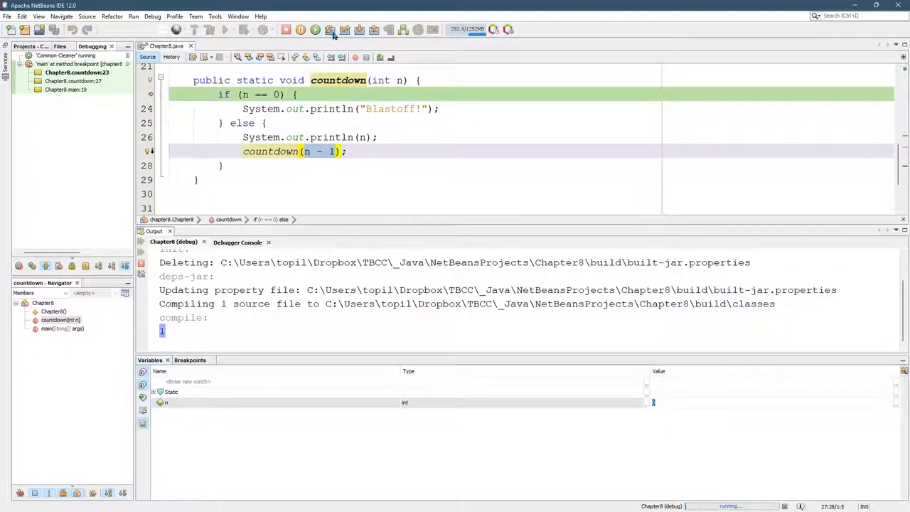
{"action": "left_click", "coordinate": [316, 28]}
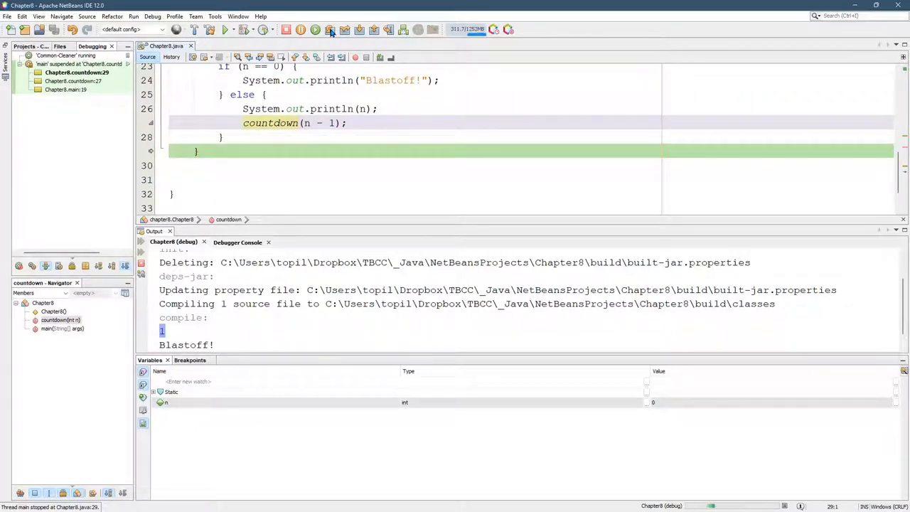
{"action": "left_click", "coordinate": [330, 28]}
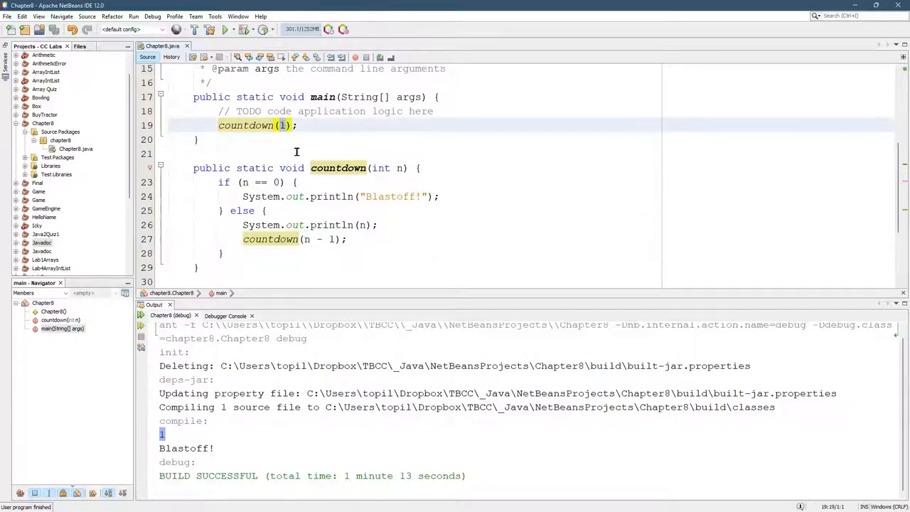
Change the call to countdown(3), start debugging and step into the first recursive calls.
{"action": "type", "text": "3"}
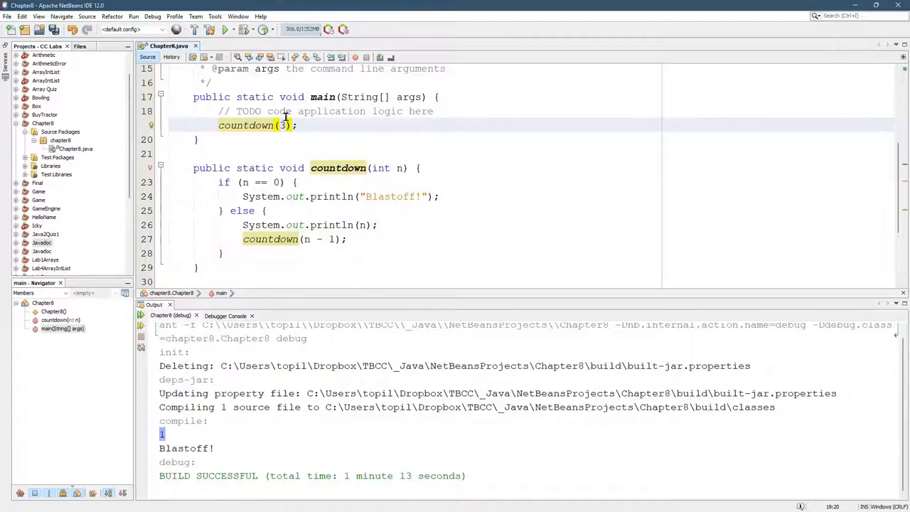
{"action": "left_click", "coordinate": [245, 29]}
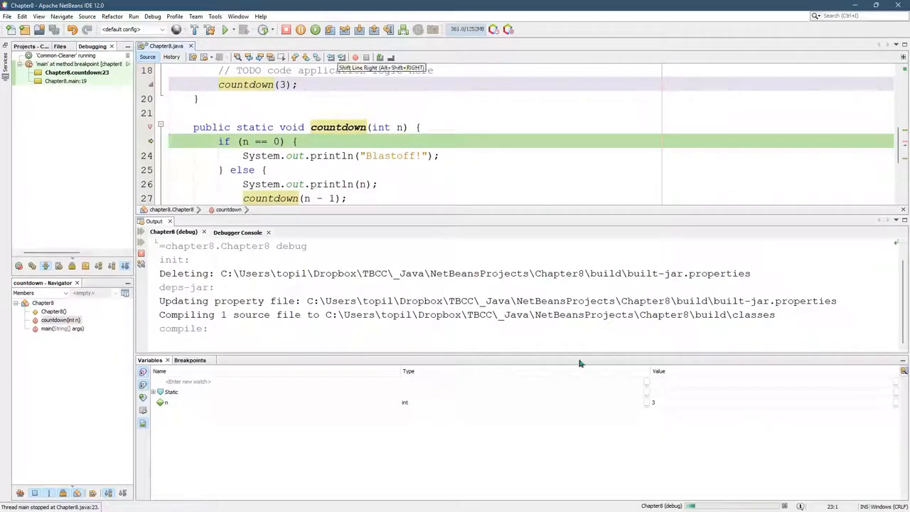
{"action": "double_click", "coordinate": [652, 402]}
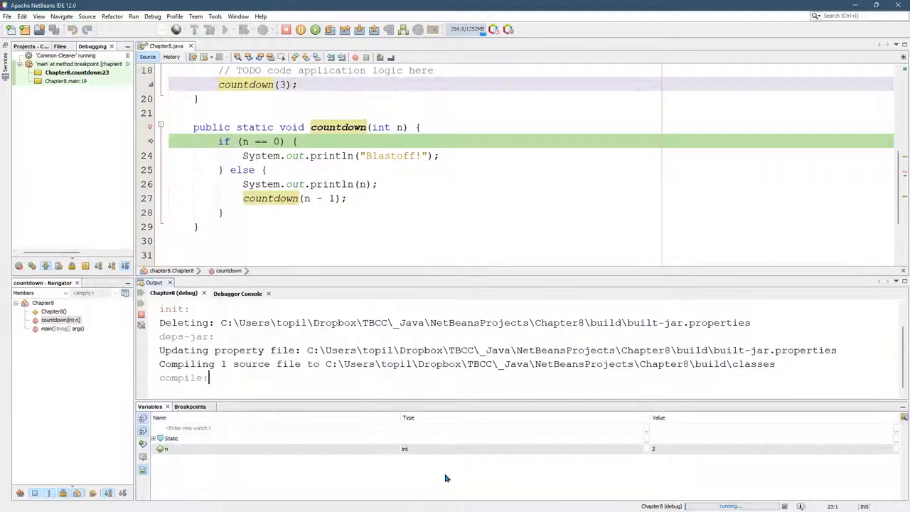
{"action": "left_click", "coordinate": [329, 29]}
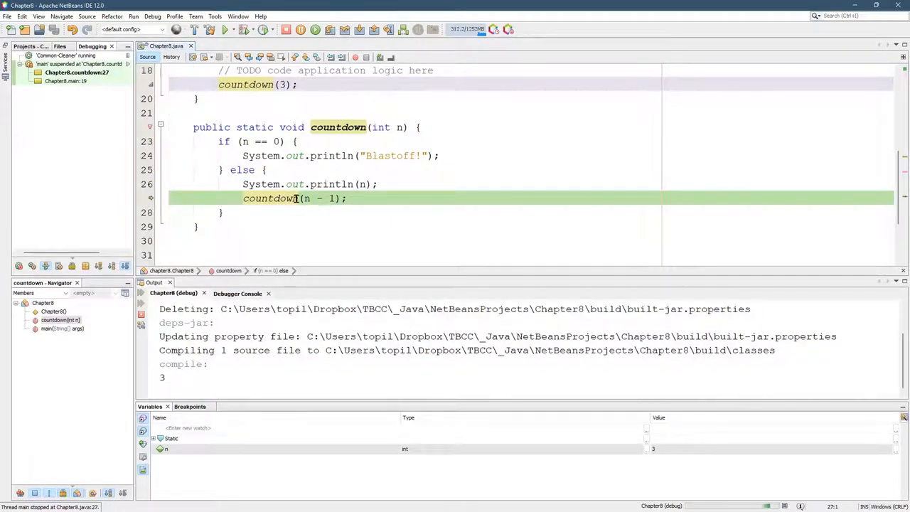
{"action": "left_click", "coordinate": [330, 29]}
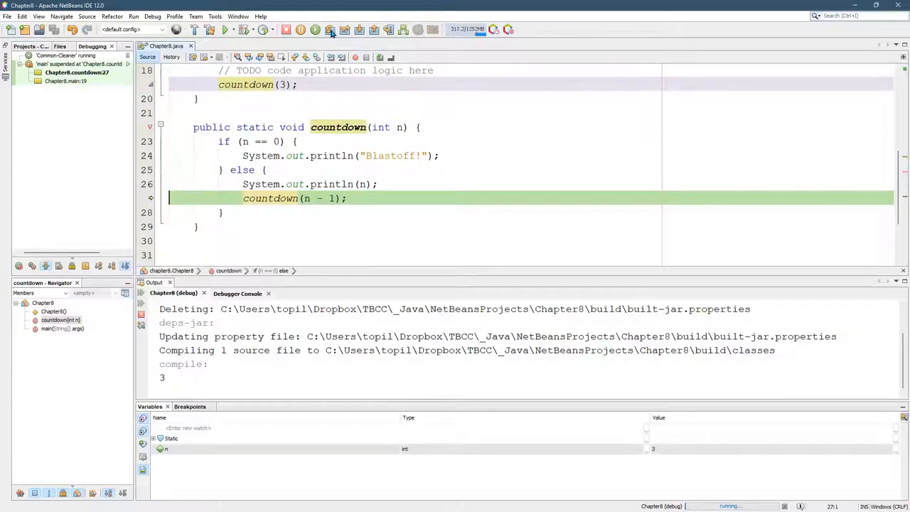
{"action": "left_click", "coordinate": [330, 28]}
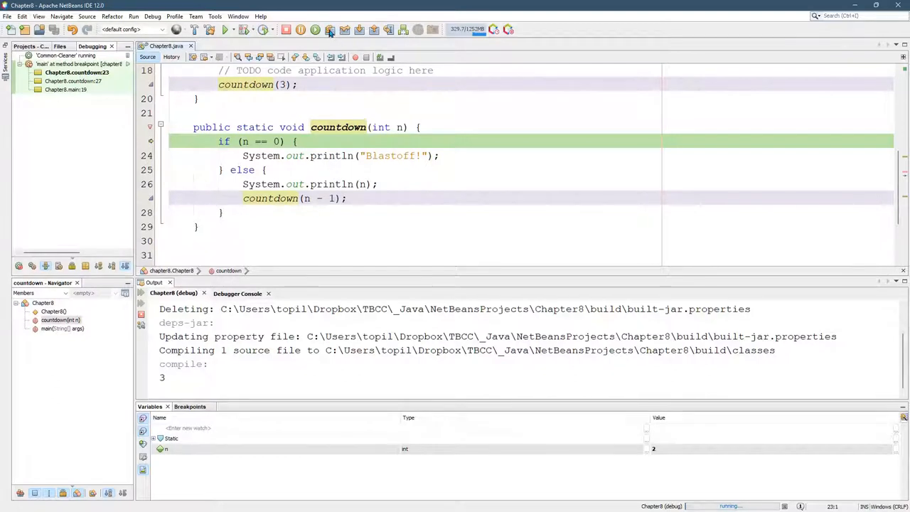
{"action": "left_click", "coordinate": [330, 28]}
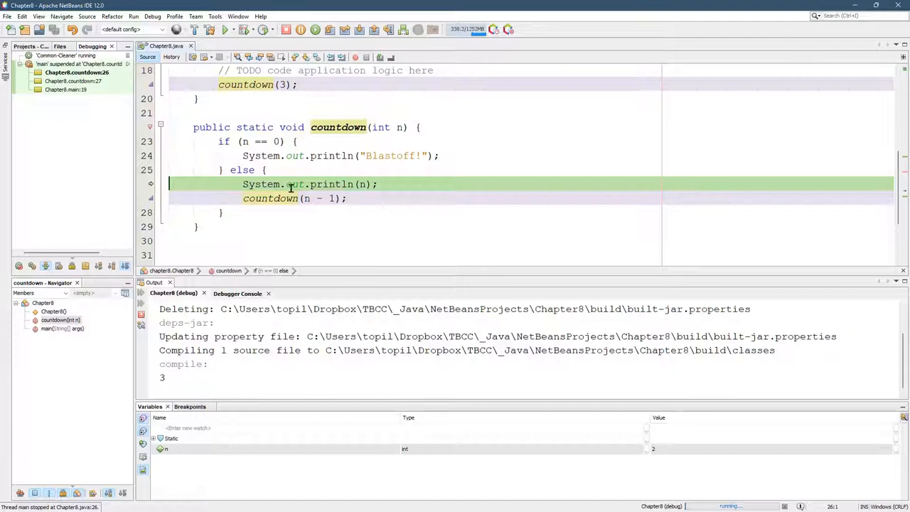
Keep stepping through the remaining calls, printing down to Blastoff!, and return to main.
{"action": "left_click", "coordinate": [330, 28]}
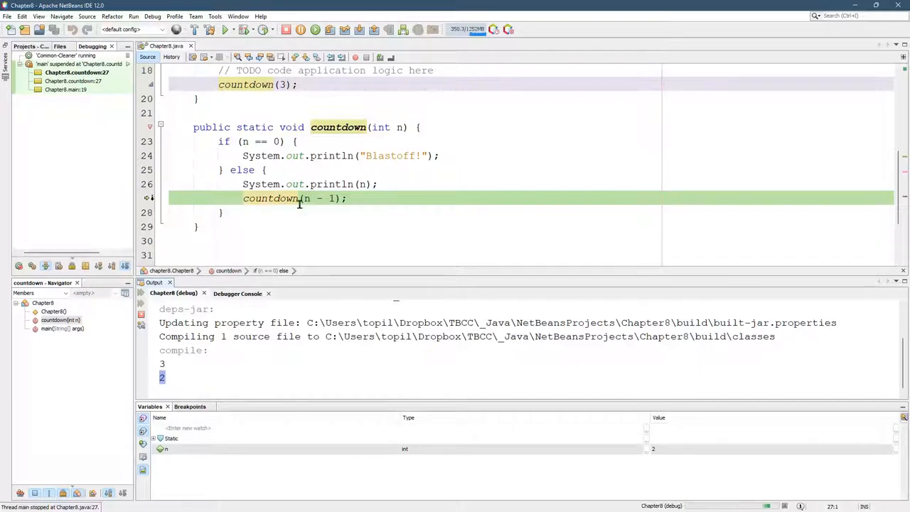
{"action": "left_click", "coordinate": [329, 29]}
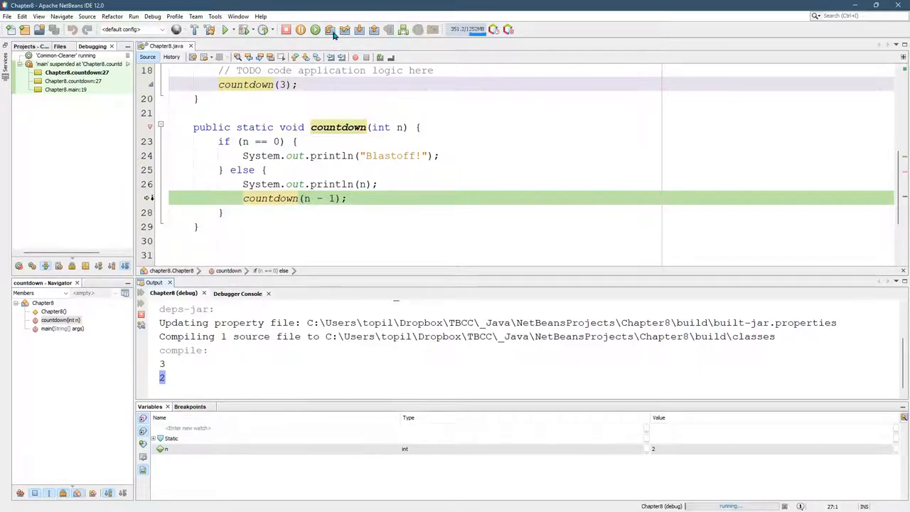
{"action": "mouse_move", "coordinate": [329, 29]}
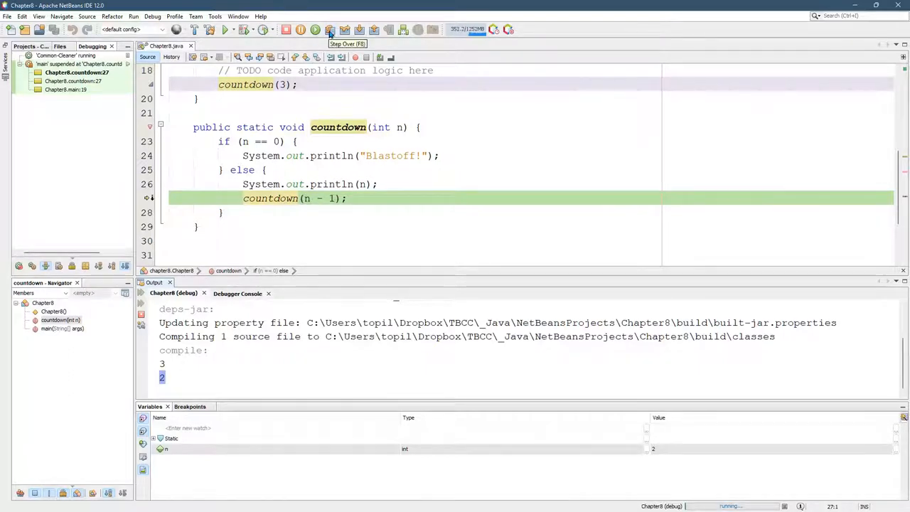
{"action": "left_click", "coordinate": [330, 29]}
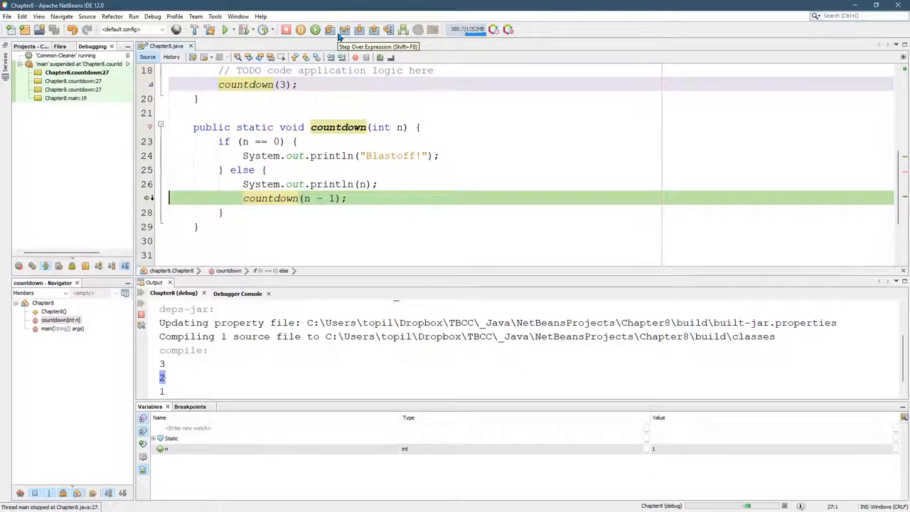
{"action": "left_click", "coordinate": [344, 28]}
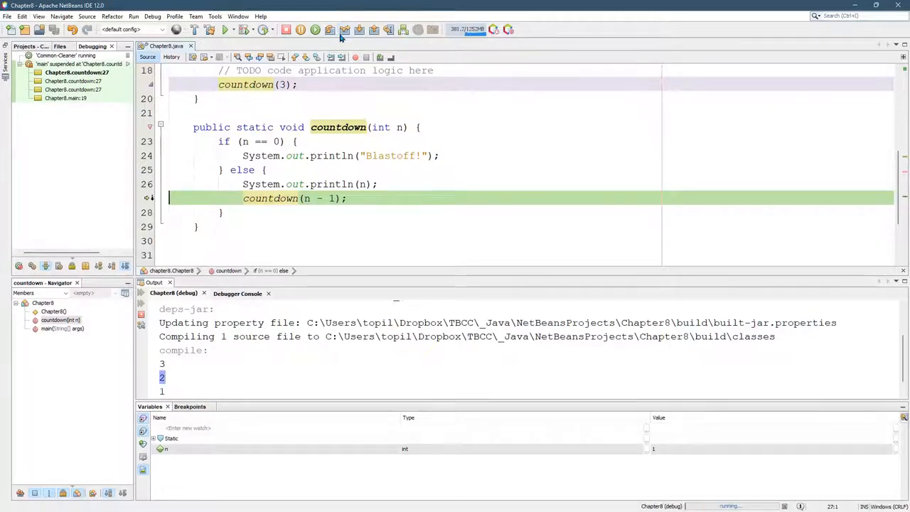
{"action": "left_click", "coordinate": [329, 28]}
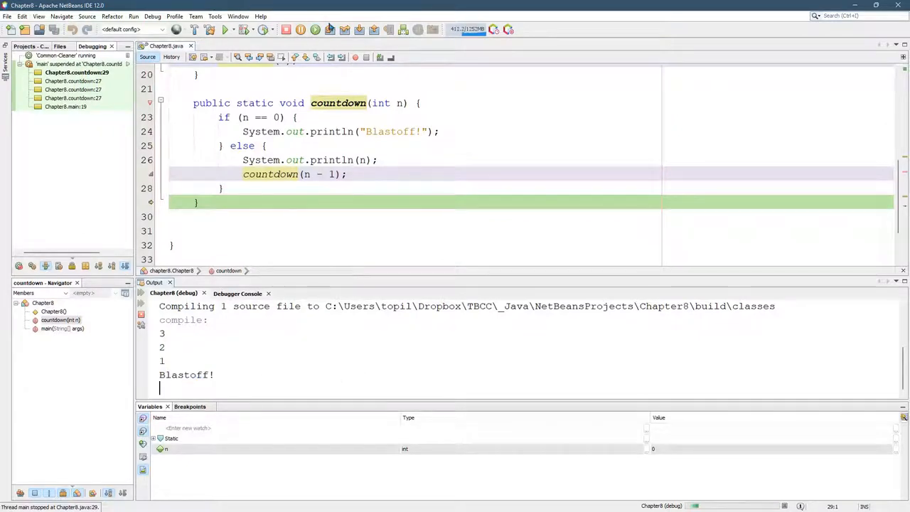
{"action": "left_click", "coordinate": [330, 29]}
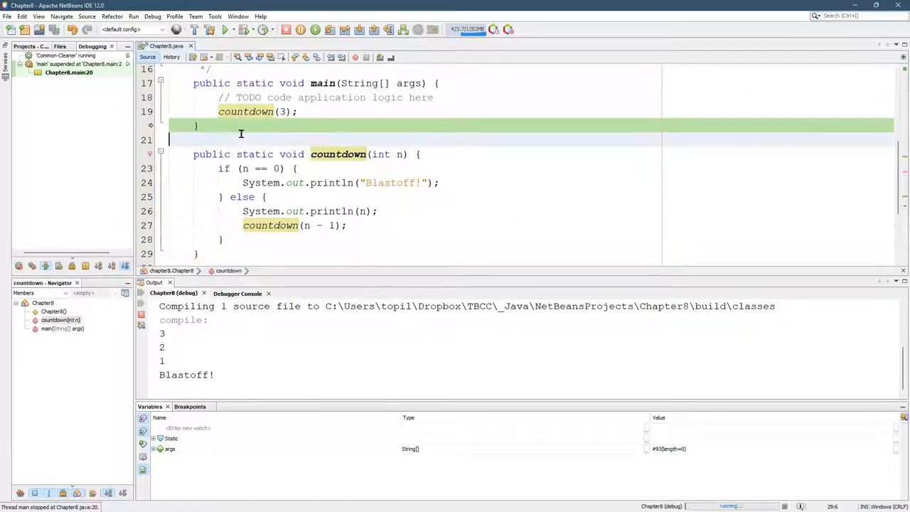
{"action": "left_click", "coordinate": [330, 28]}
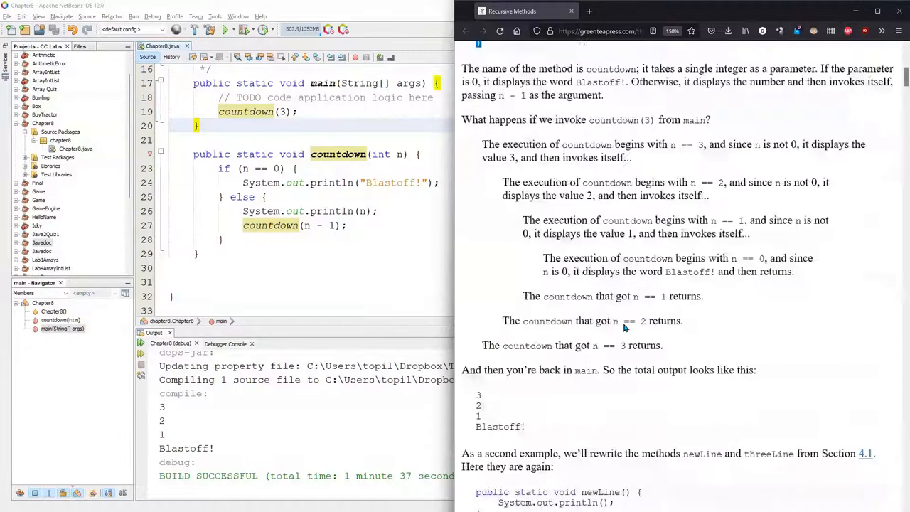
Scroll the Think Java Recursive Methods page past the countdown(3) trace to the nLines example.
{"action": "scroll", "scroll_direction": "up", "scroll_amount": 3}
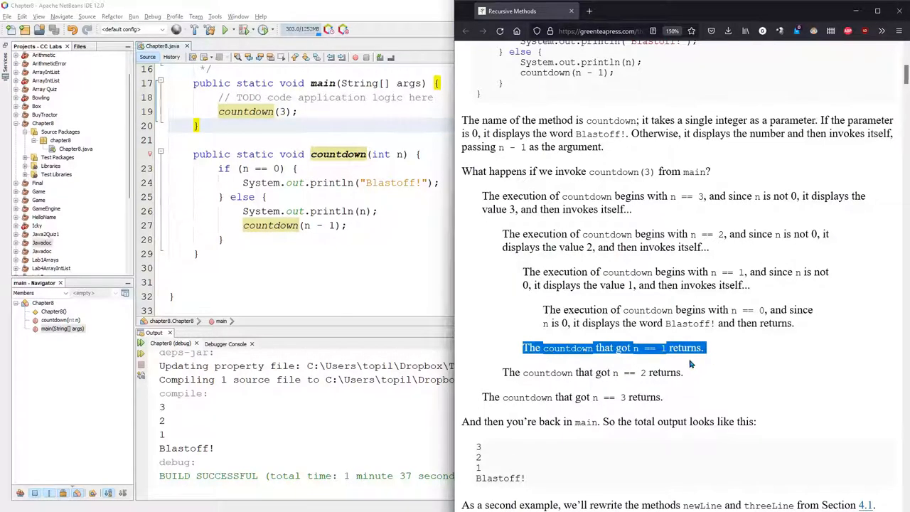
{"action": "scroll", "scroll_direction": "down", "scroll_amount": 3}
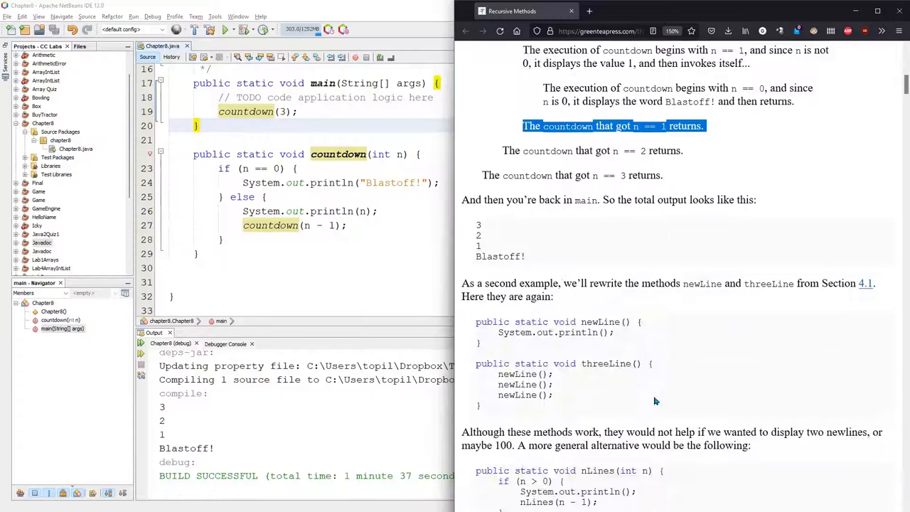
{"action": "scroll", "scroll_direction": "down", "scroll_amount": 3}
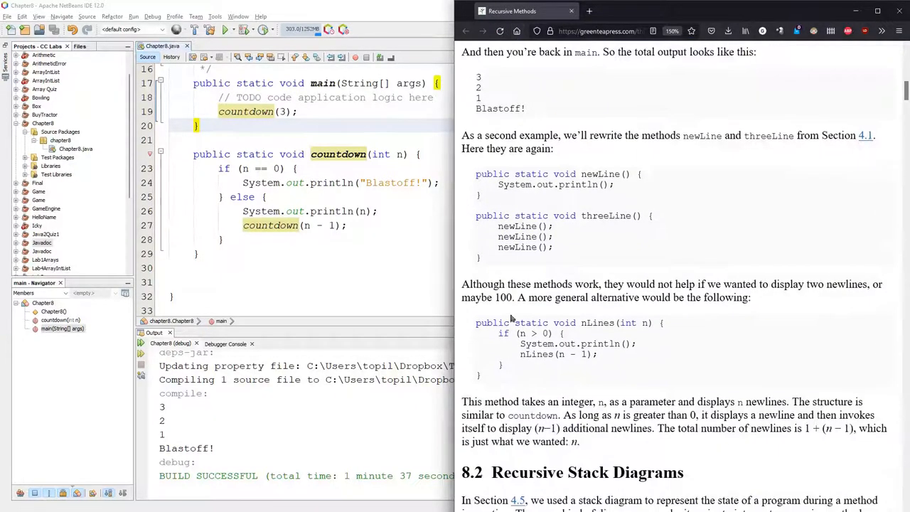
{"action": "scroll", "scroll_direction": "down", "scroll_amount": 3}
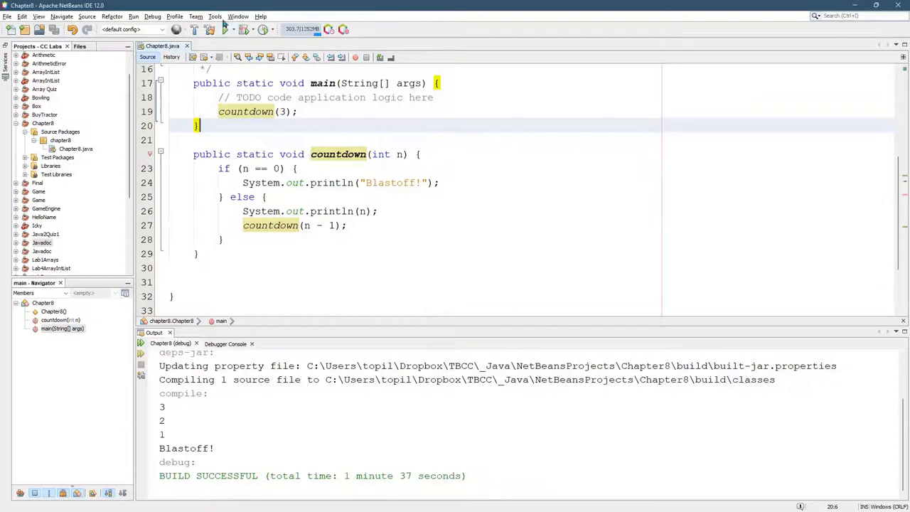
{"action": "mouse_move", "coordinate": [225, 29]}
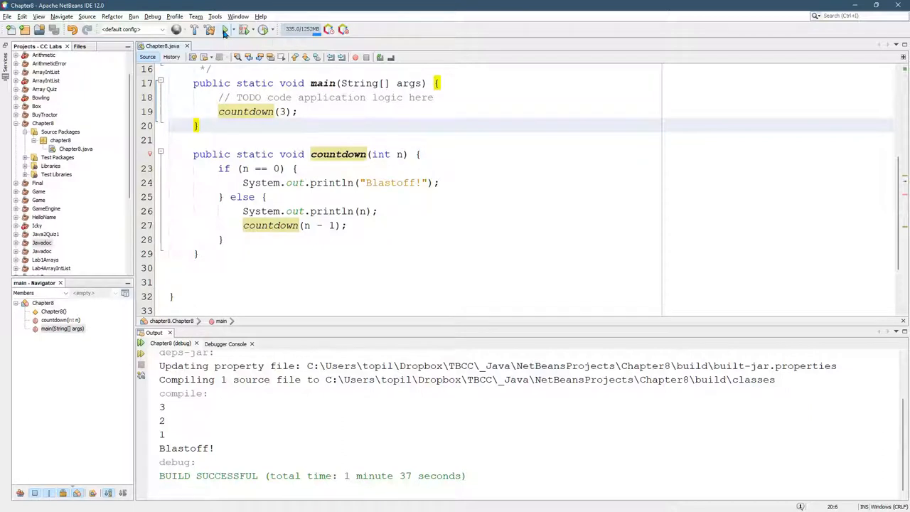
Rerun Chapter8 normally to print 3, 2, 1, Blastoff!, then right-click the countdown gutter.
{"action": "left_click", "coordinate": [224, 29]}
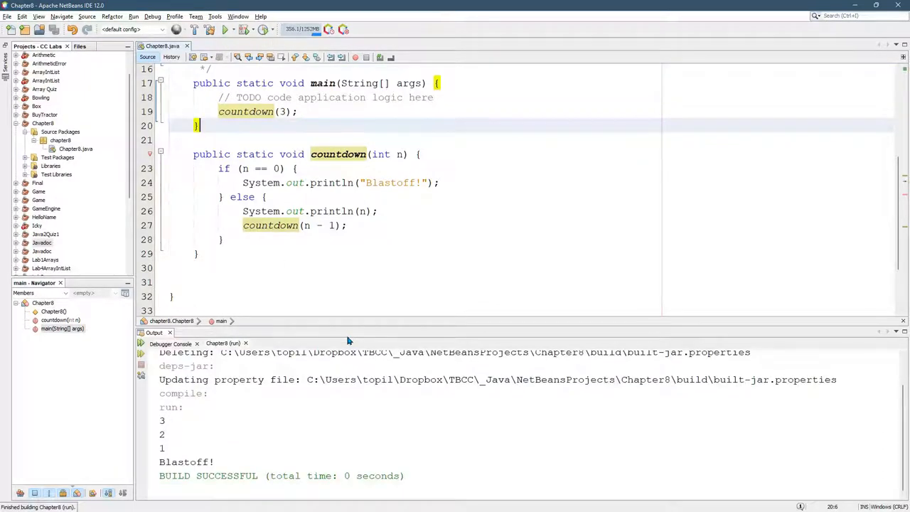
{"action": "mouse_move", "coordinate": [149, 154]}
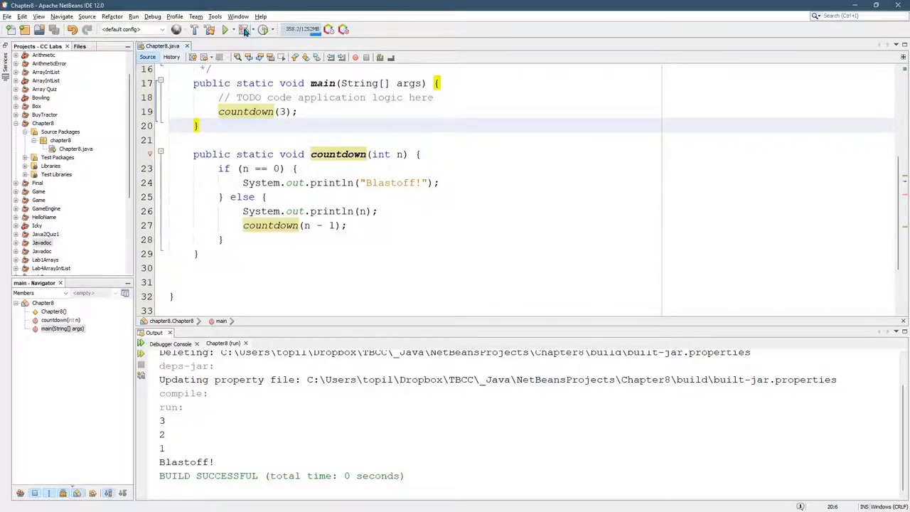
{"action": "mouse_move", "coordinate": [245, 28]}
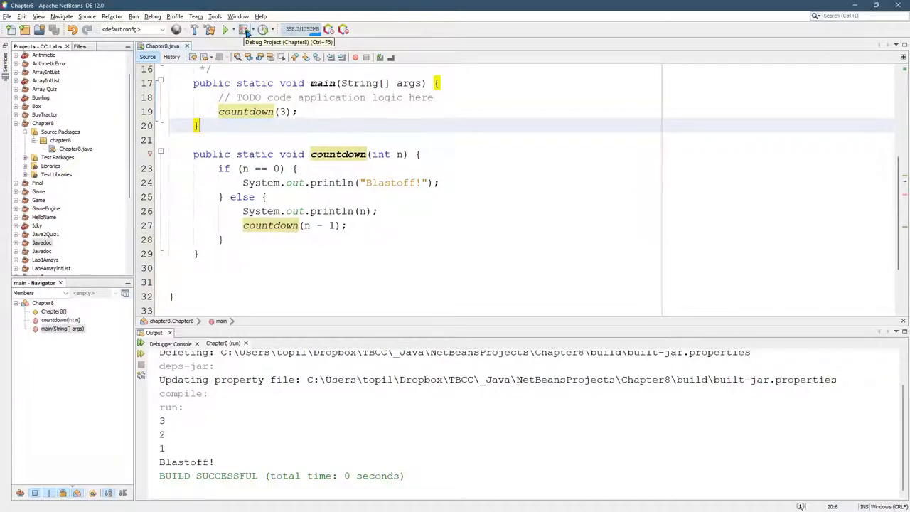
{"action": "mouse_move", "coordinate": [224, 28]}
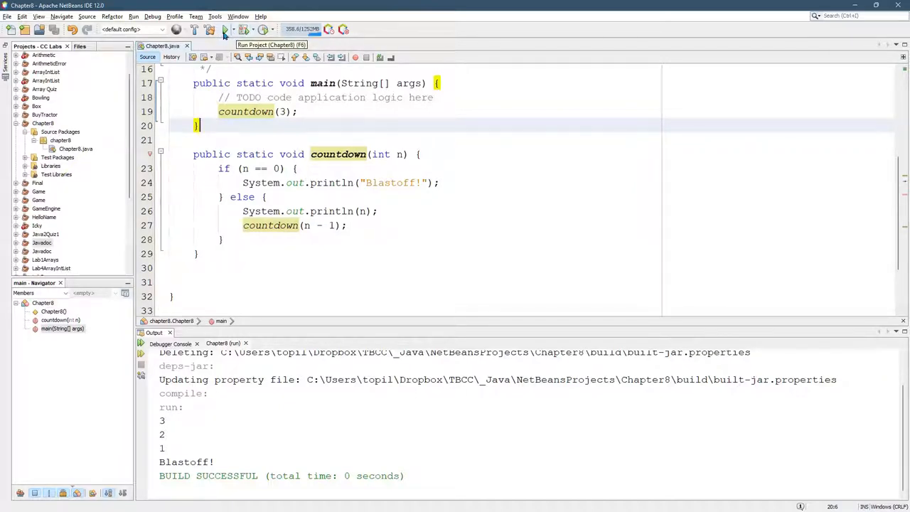
{"action": "mouse_move", "coordinate": [138, 162]}
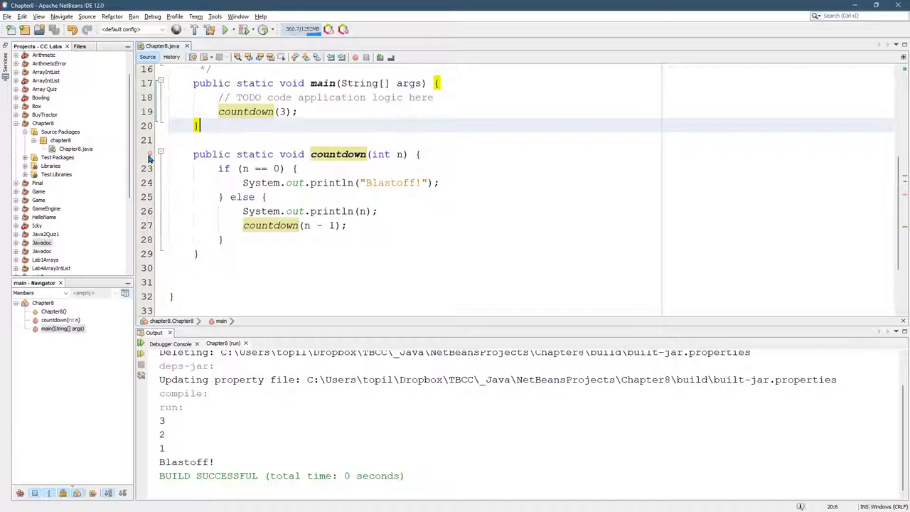
{"action": "mouse_move", "coordinate": [149, 153]}
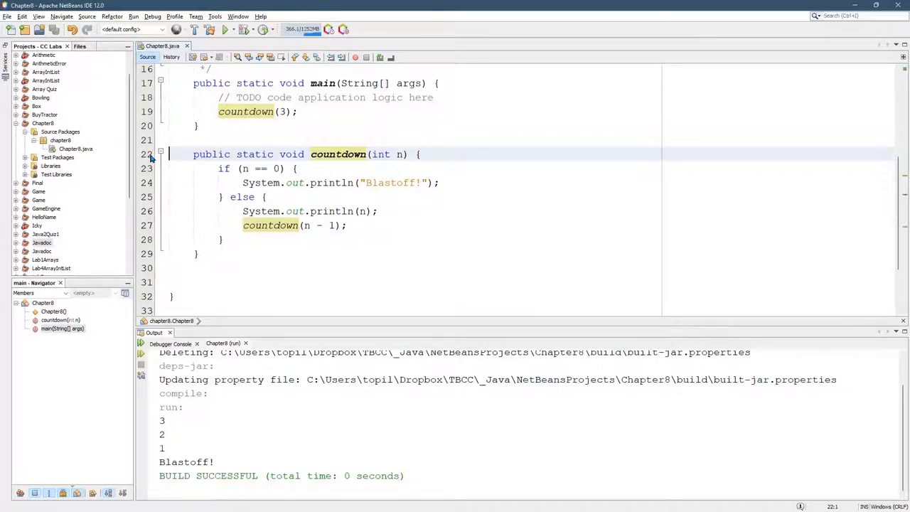
{"action": "right_click", "coordinate": [151, 154]}
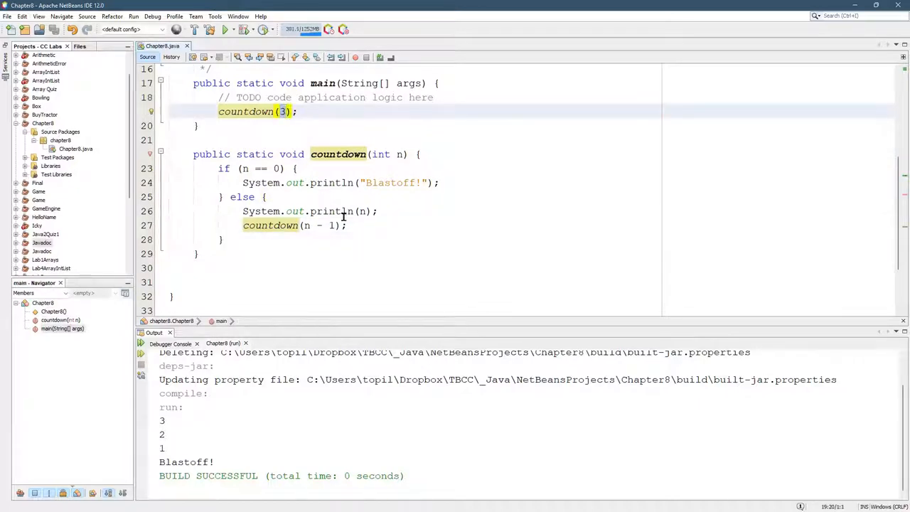
Change the call to countdown(10), run it to count down from 10, then start debugging.
{"action": "type", "text": "10"}
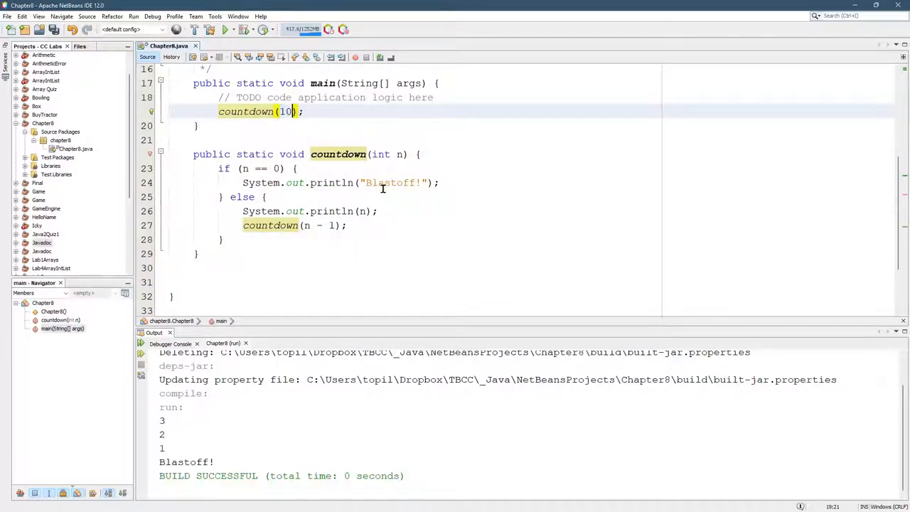
{"action": "mouse_move", "coordinate": [333, 225]}
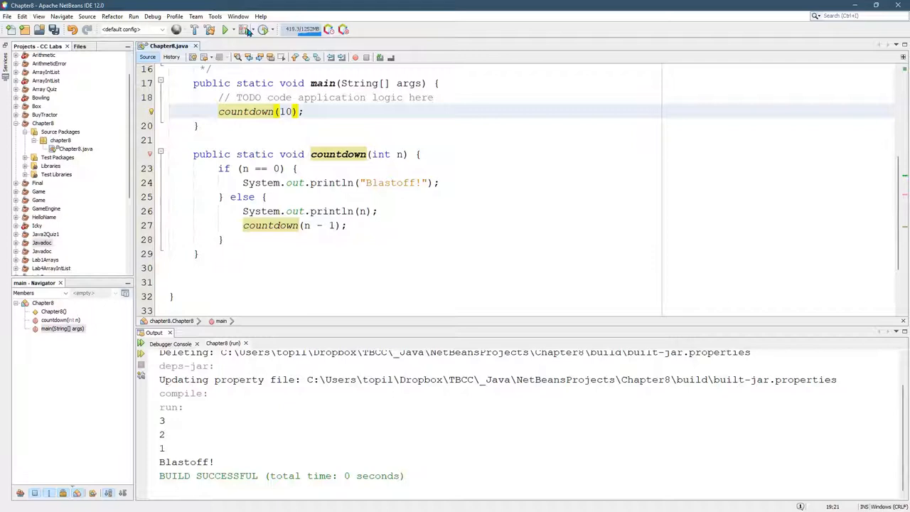
{"action": "left_click", "coordinate": [224, 28]}
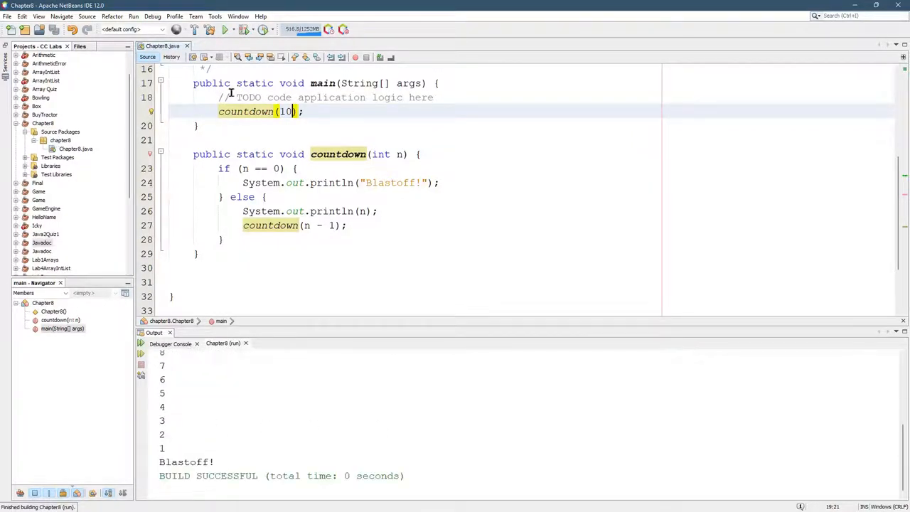
{"action": "left_click", "coordinate": [242, 29]}
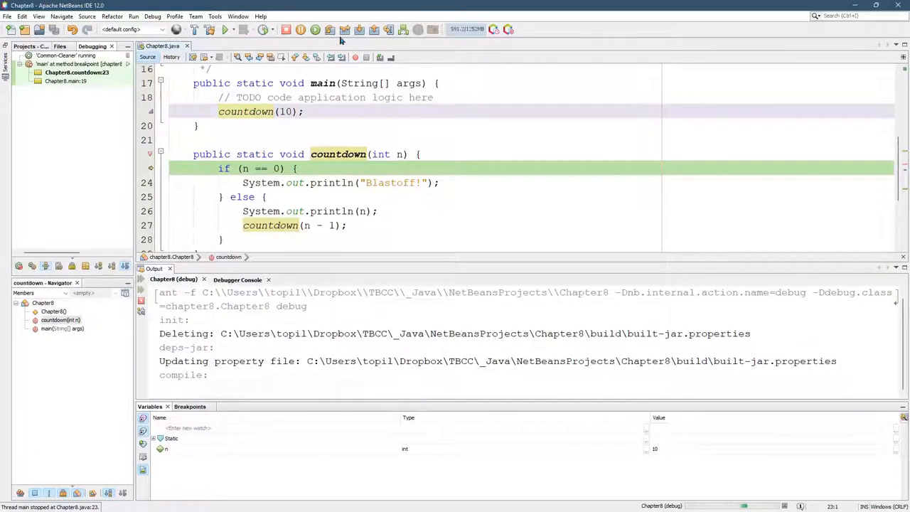
{"action": "mouse_move", "coordinate": [330, 28]}
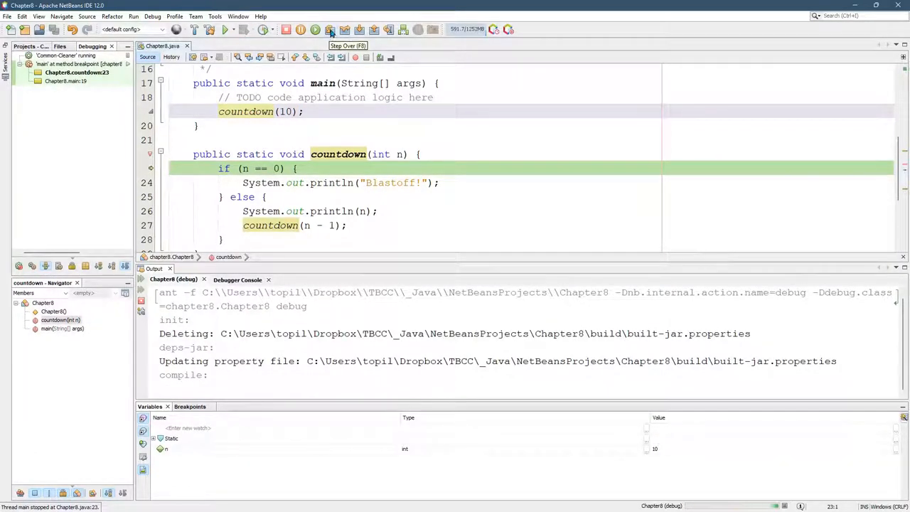
Step through the first countdown(10) call printing 10, then into the next recursive call.
{"action": "left_click", "coordinate": [330, 28]}
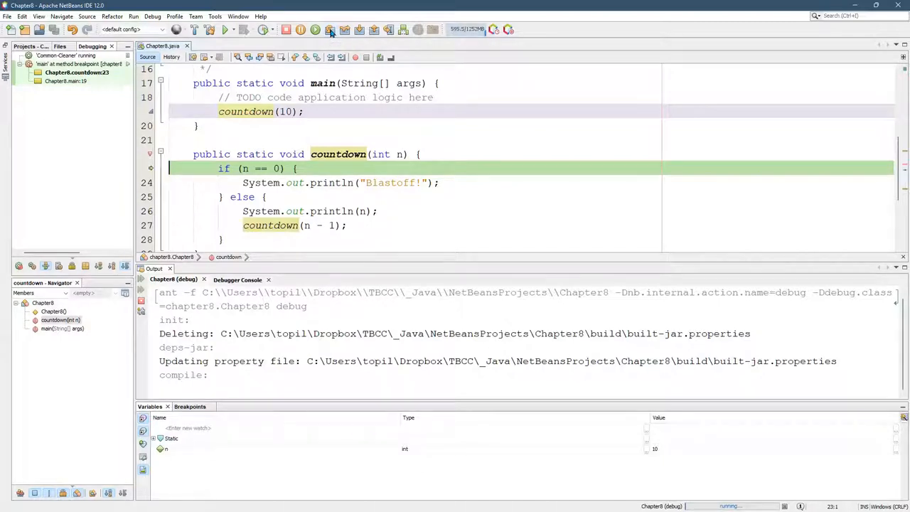
{"action": "mouse_move", "coordinate": [344, 28]}
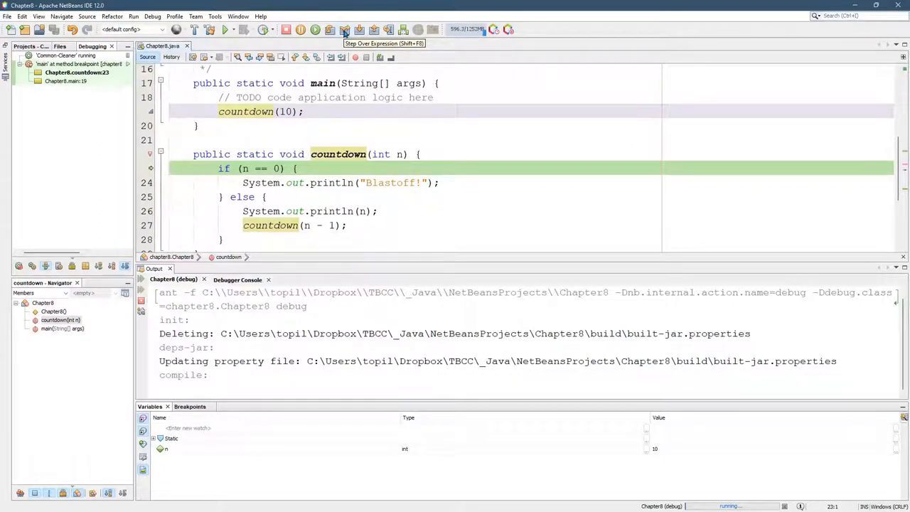
{"action": "left_click", "coordinate": [344, 29]}
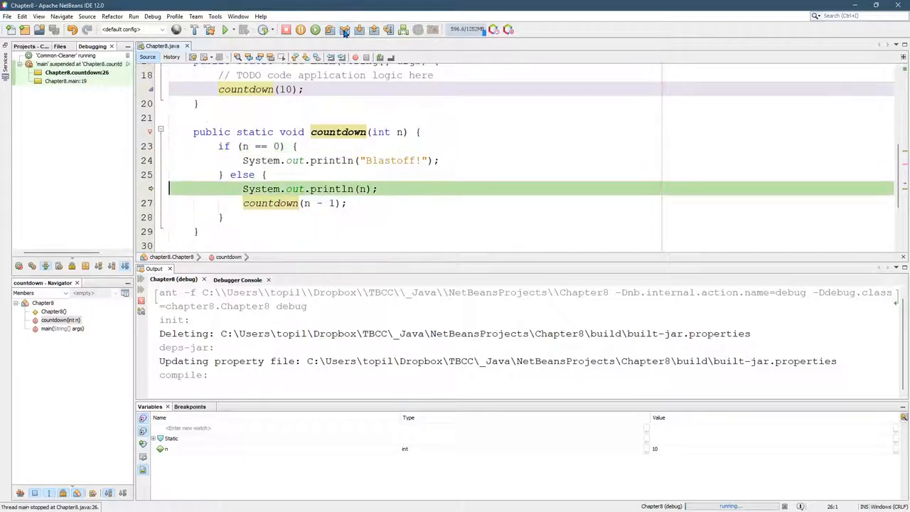
{"action": "left_click", "coordinate": [344, 29]}
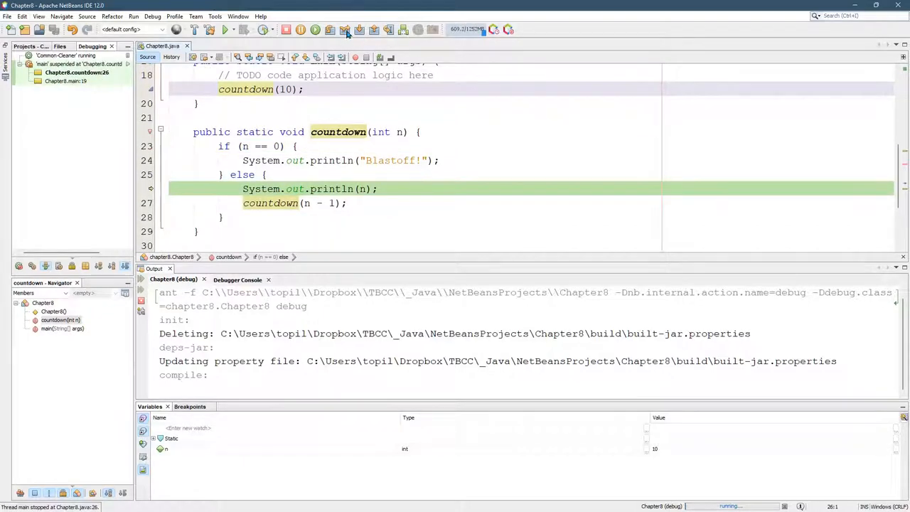
{"action": "mouse_move", "coordinate": [363, 28]}
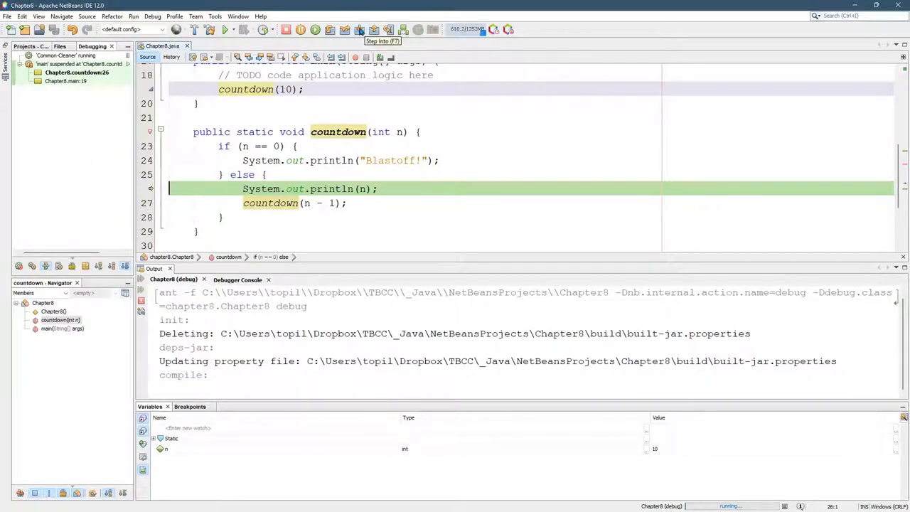
{"action": "mouse_move", "coordinate": [387, 28]}
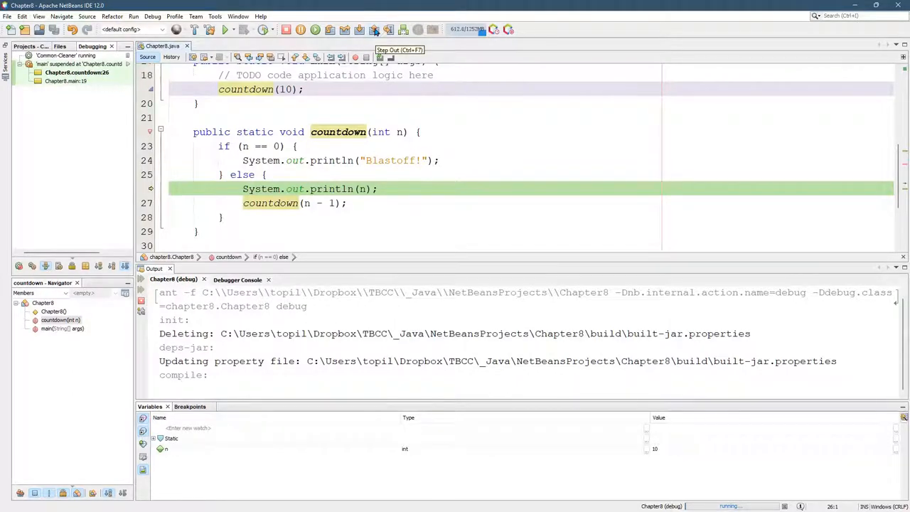
{"action": "left_click", "coordinate": [376, 28]}
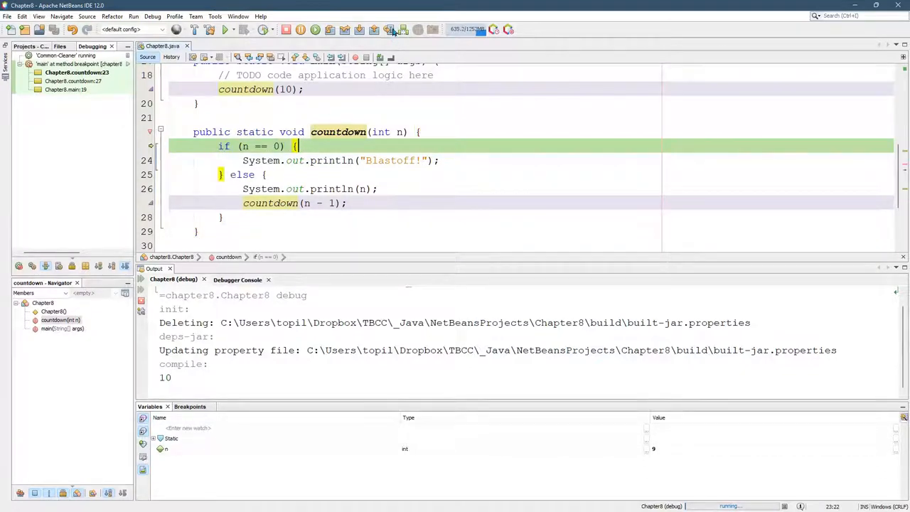
{"action": "mouse_move", "coordinate": [330, 28]}
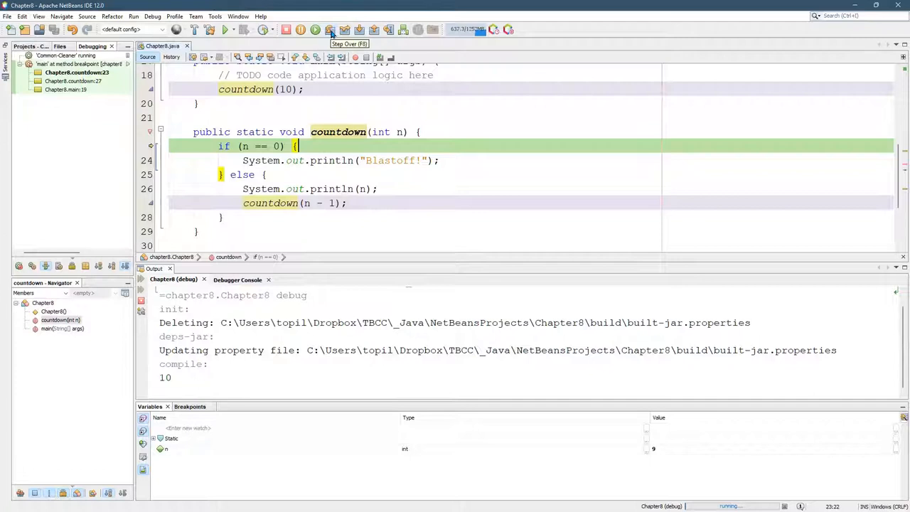
Step through the remaining recursive countdown calls until the program prints Blastoff! and the build succeeds.
{"action": "left_click", "coordinate": [330, 28]}
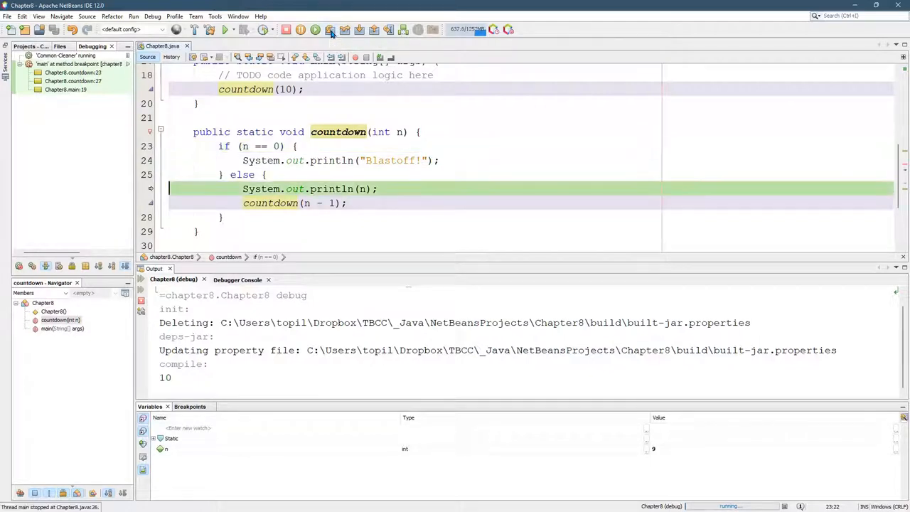
{"action": "left_click", "coordinate": [225, 28]}
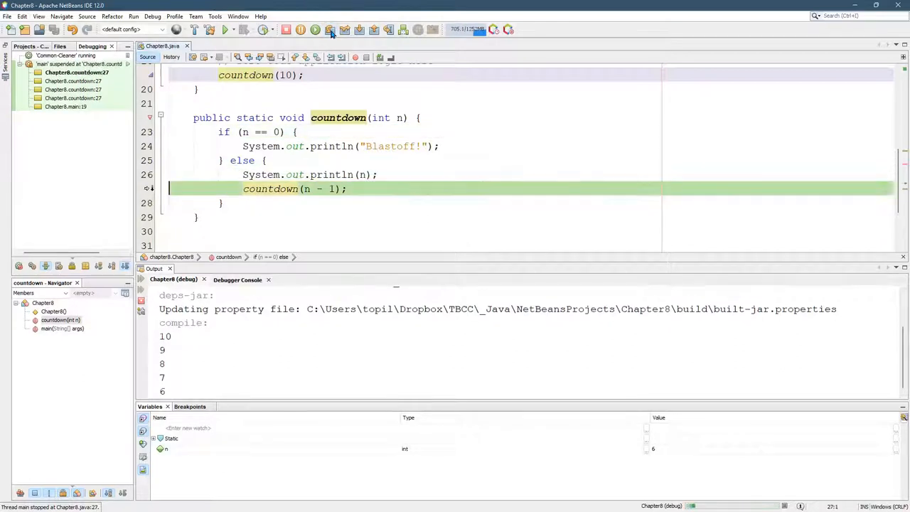
{"action": "left_click", "coordinate": [314, 29]}
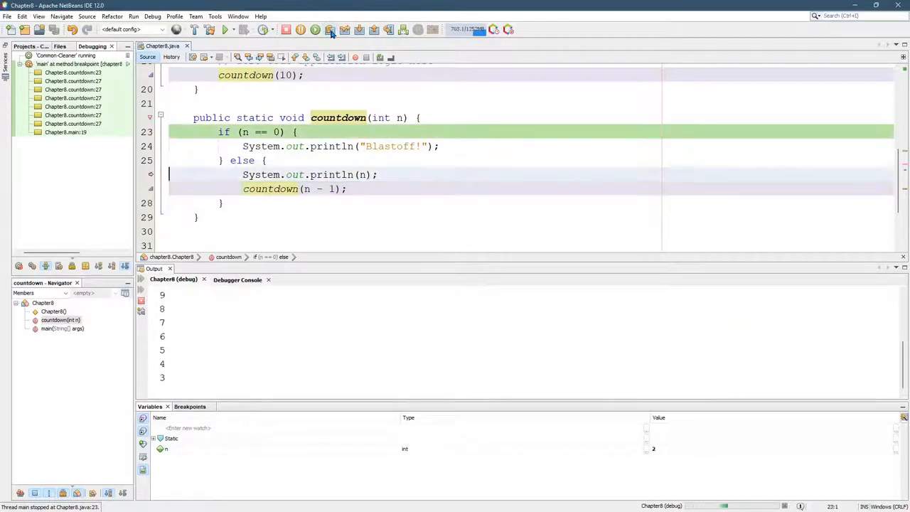
{"action": "left_click", "coordinate": [329, 28]}
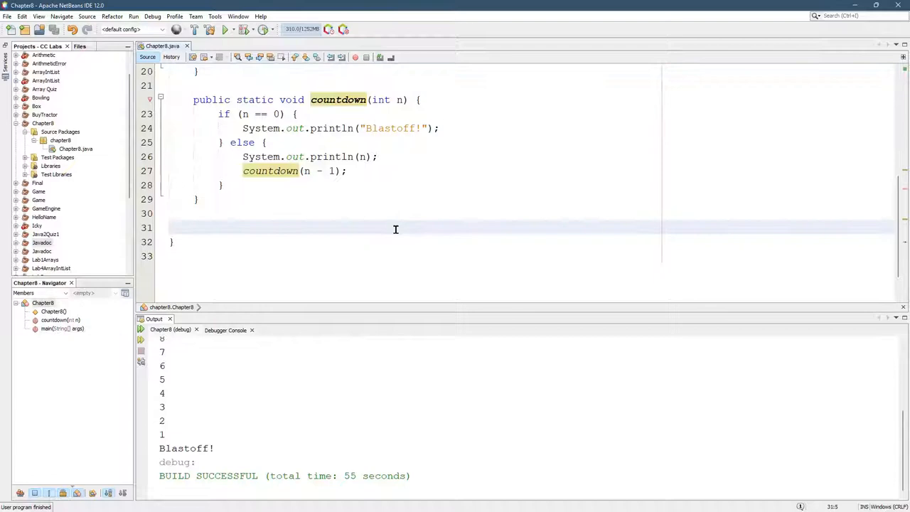
{"action": "scroll", "scroll_direction": "up", "scroll_amount": 3}
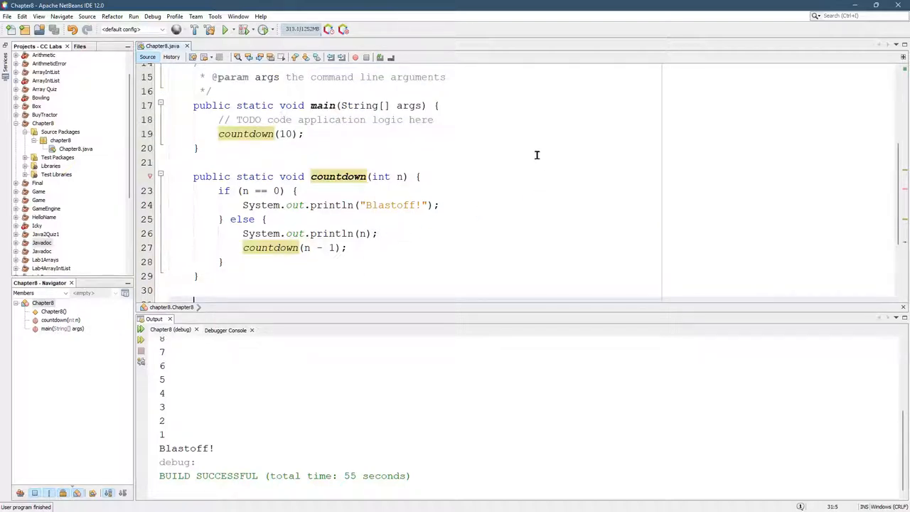